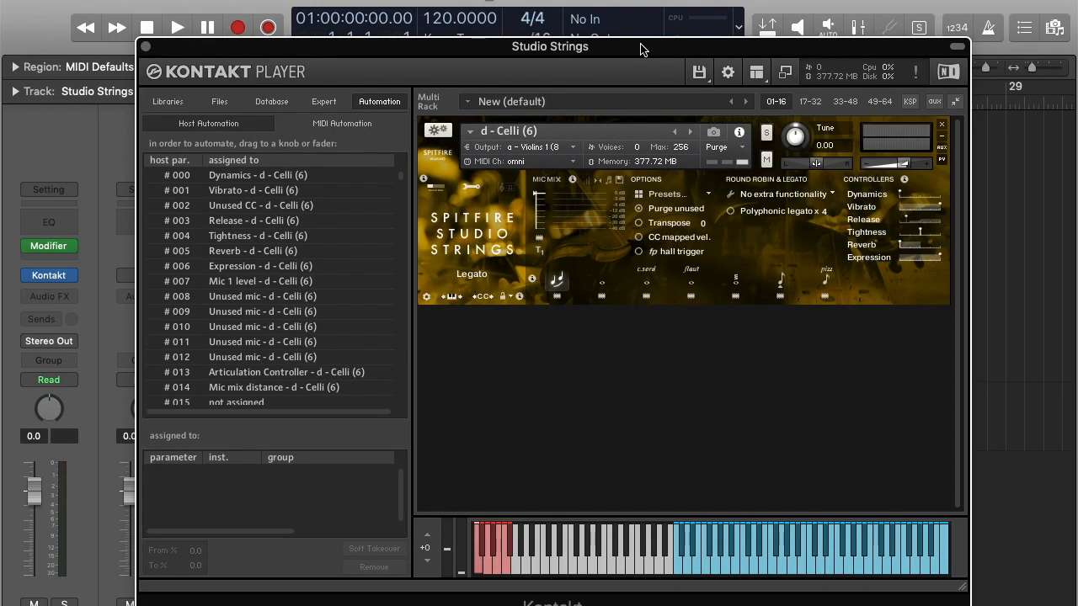
mouse_move(678, 350)
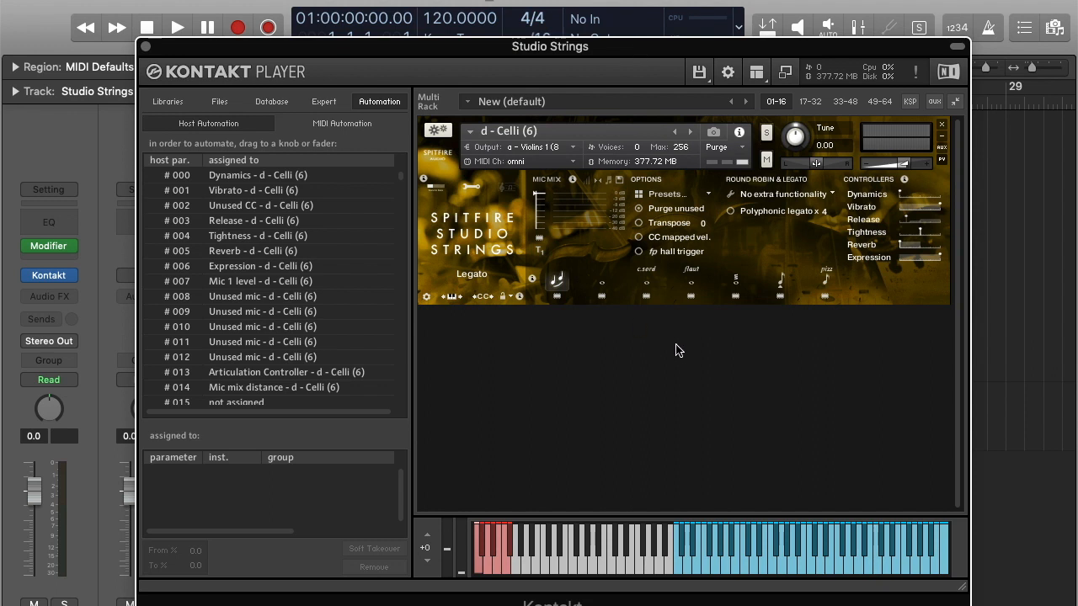
mouse_move(660, 382)
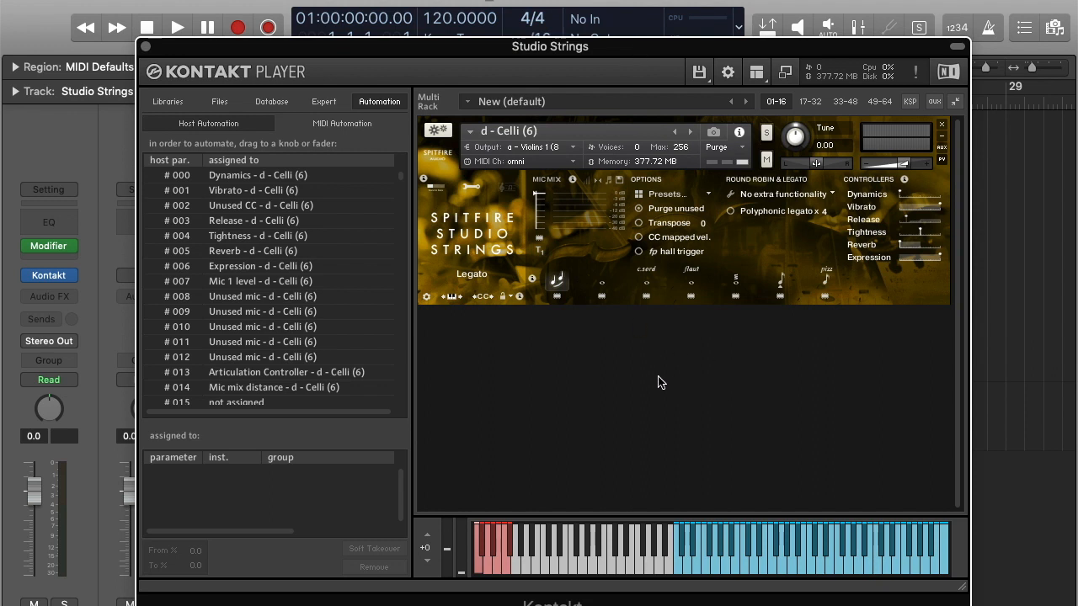
mouse_move(586, 302)
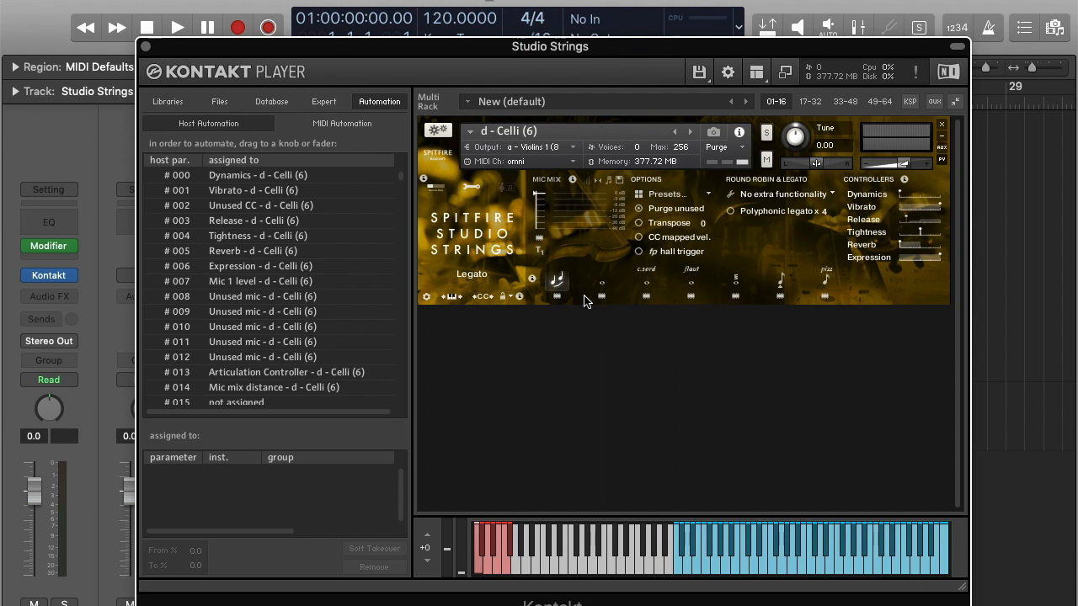
mouse_move(552, 106)
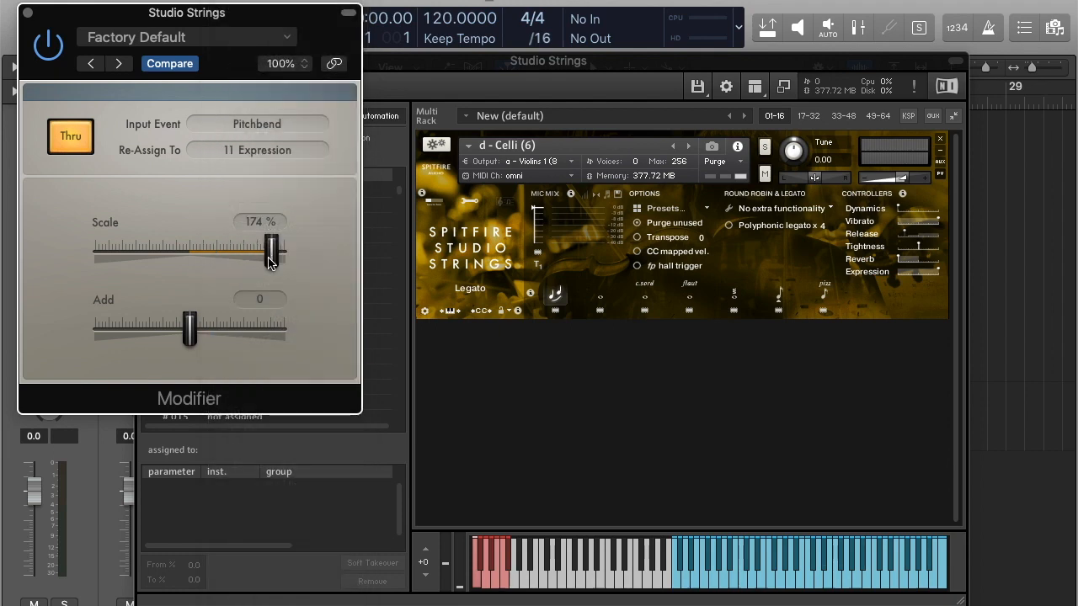
Step: Set the Modifier's Scale to about 174% so pitch bend drives expression more strongly
drag(271, 253, 236, 252)
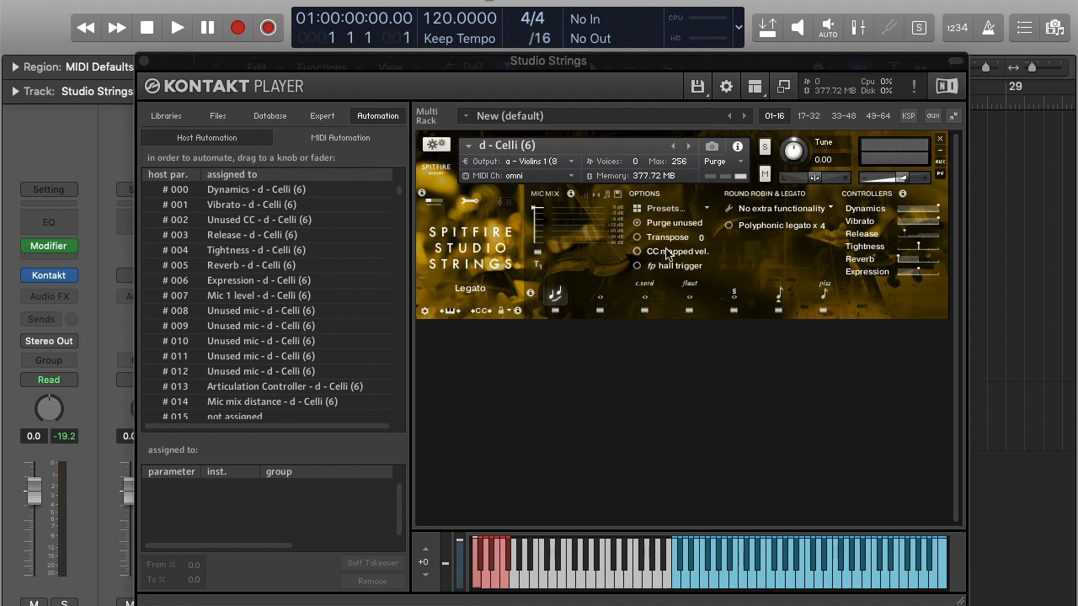
mouse_move(668, 362)
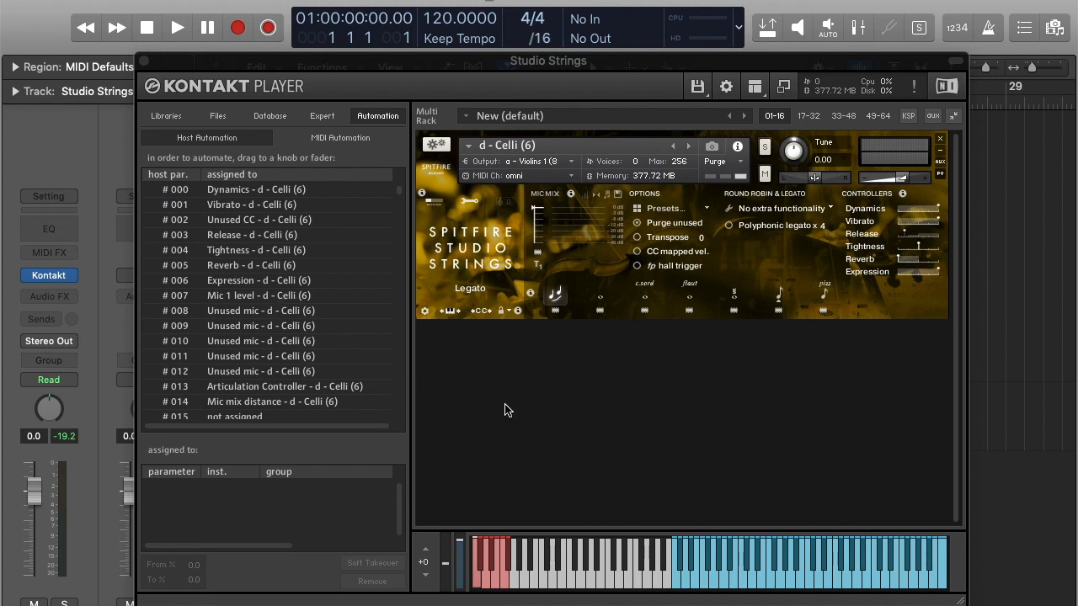
mouse_move(660, 424)
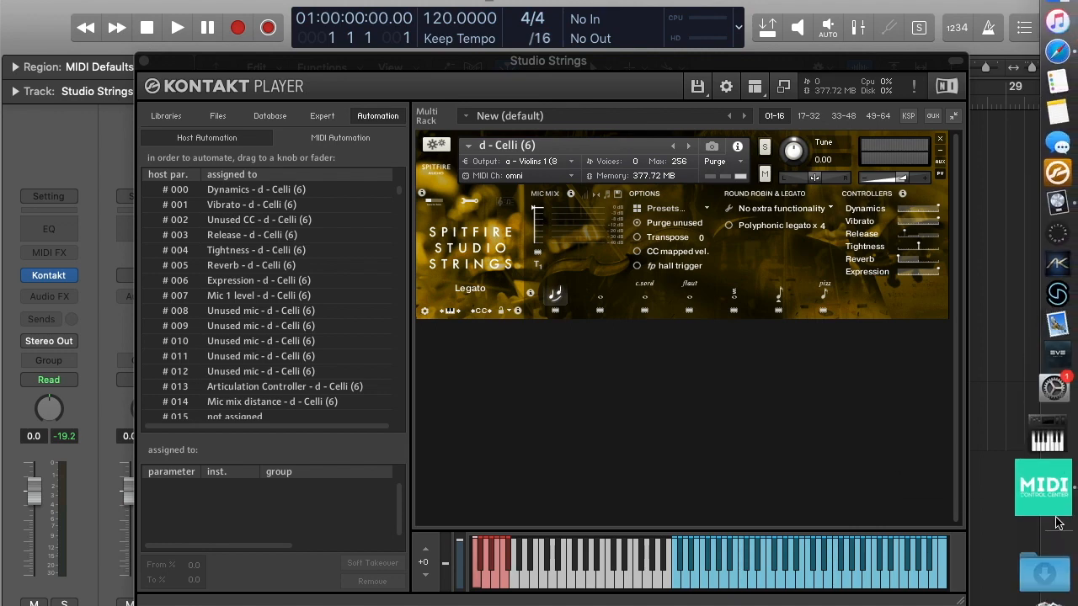
Step: Bring up the MiniLab controller editor with the Pitch strip's settings shown
click(1044, 486)
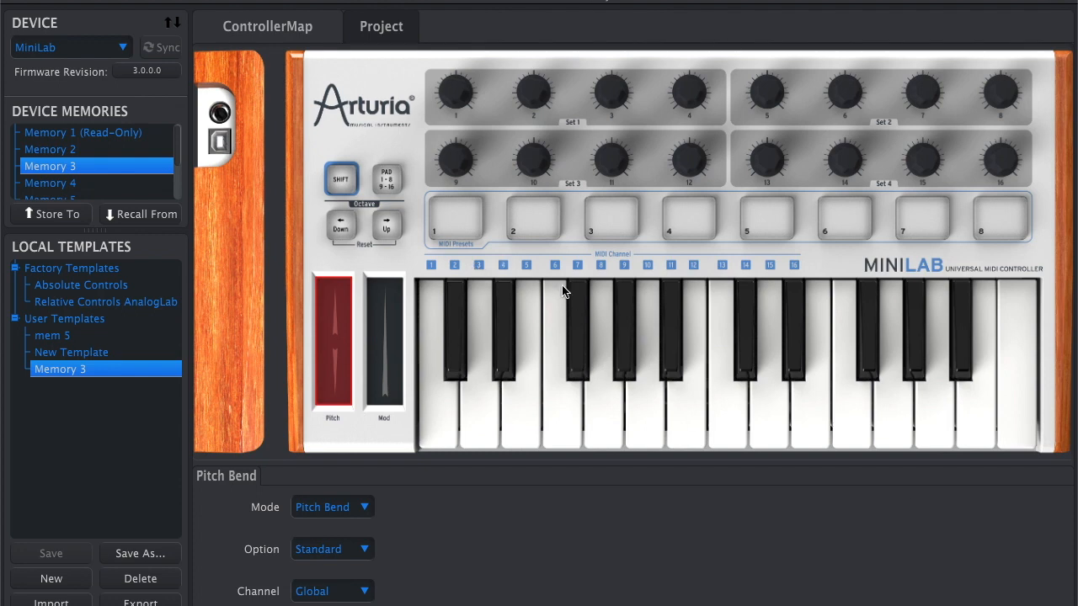
click(609, 219)
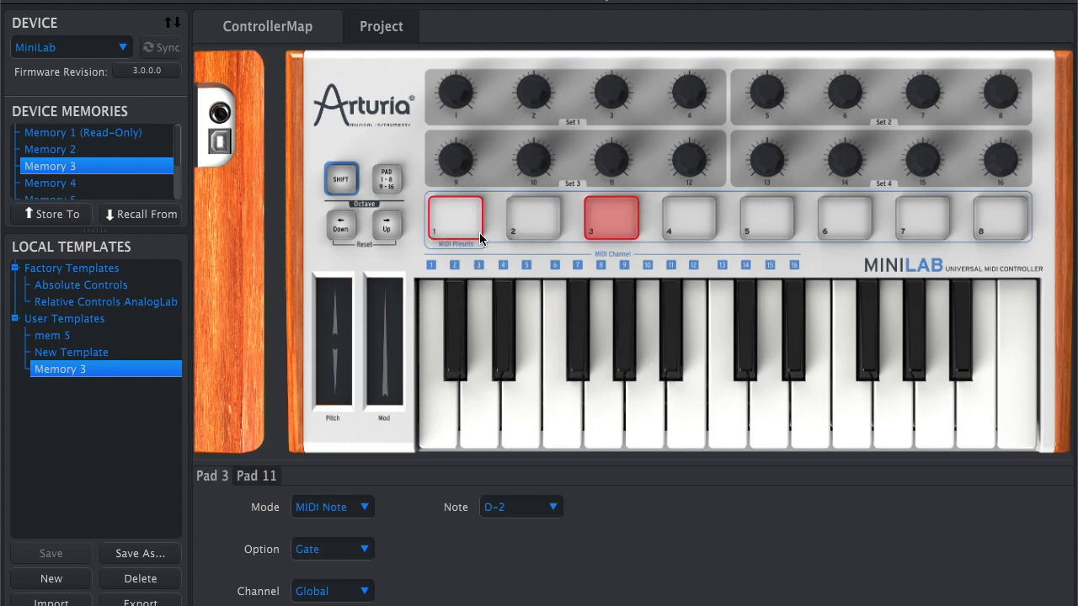
click(344, 354)
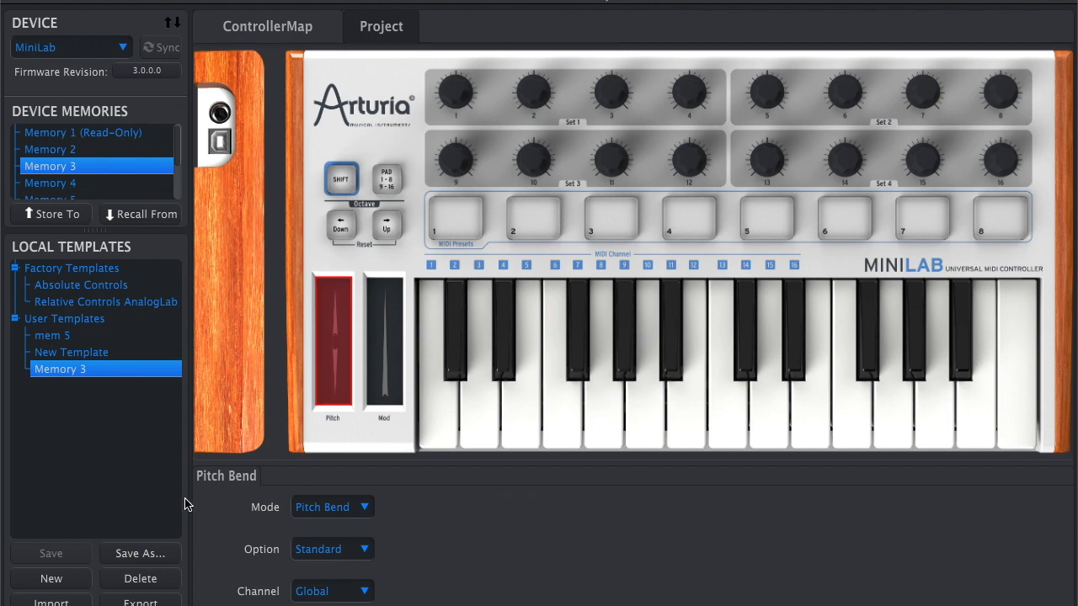
mouse_move(485, 532)
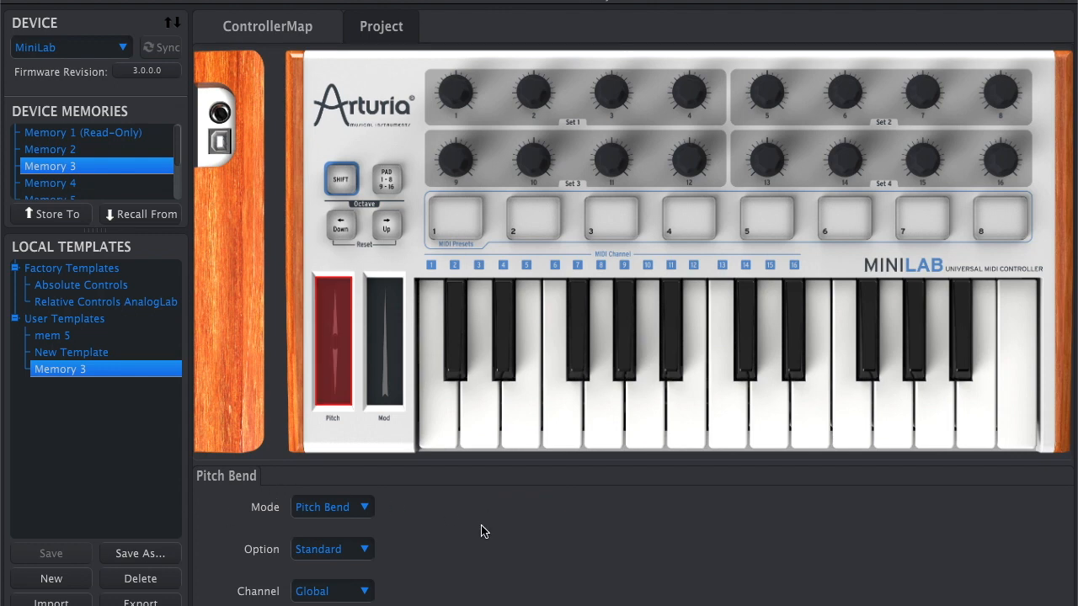
mouse_move(407, 509)
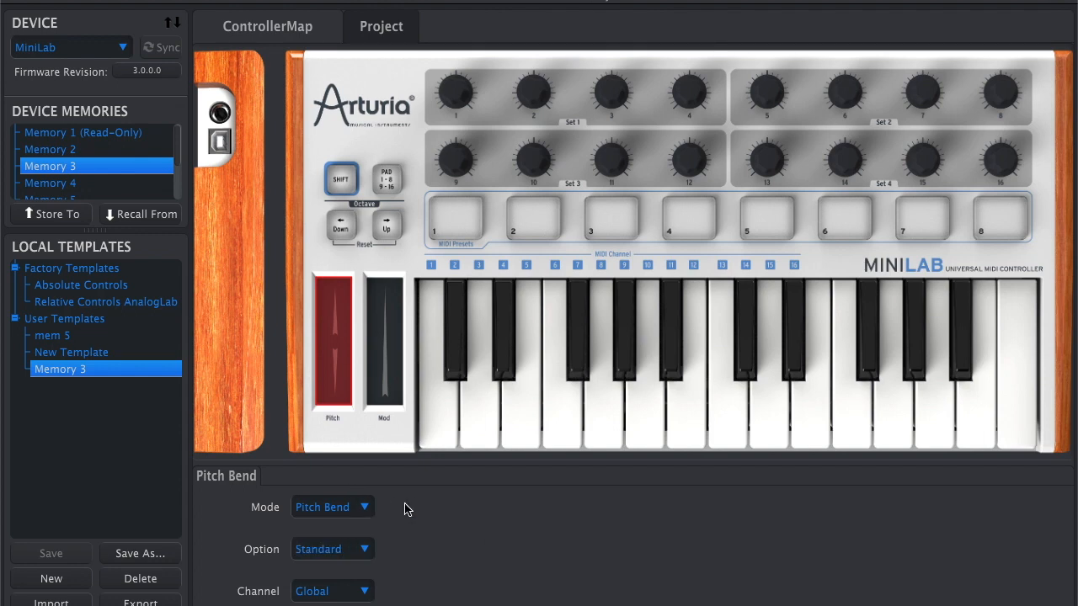
Step: Set the pitch strip to send pitch bend in Hold mode and store the template to Memory 3
click(331, 505)
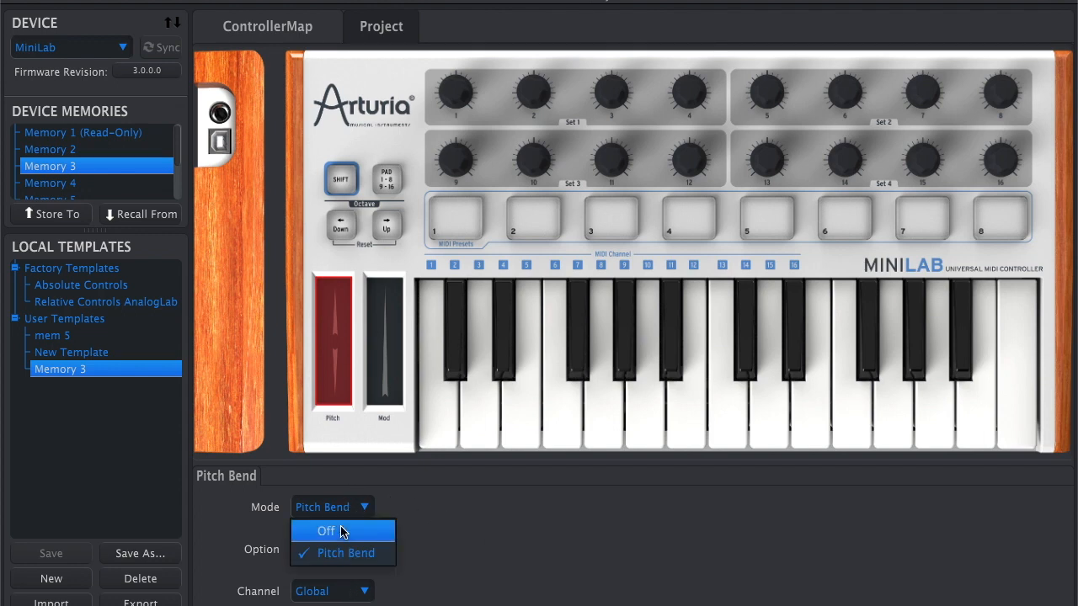
click(326, 530)
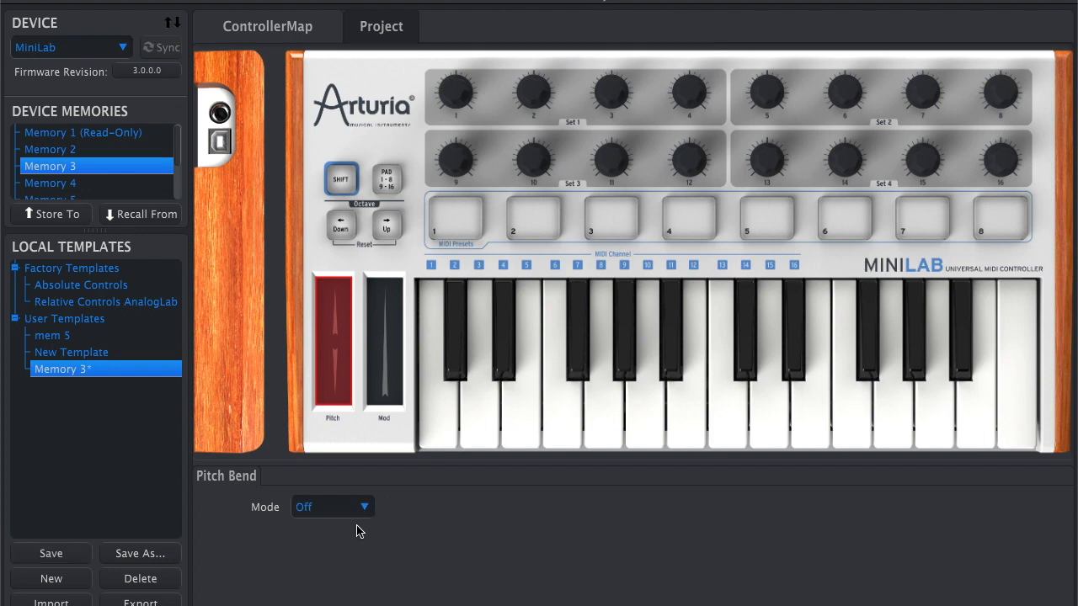
click(332, 506)
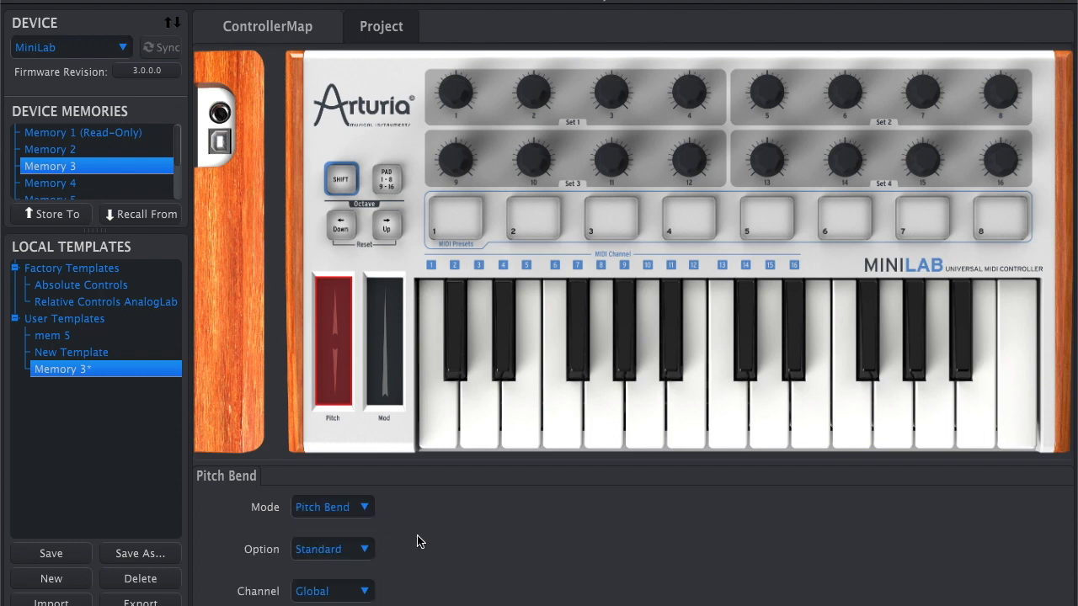
mouse_move(353, 559)
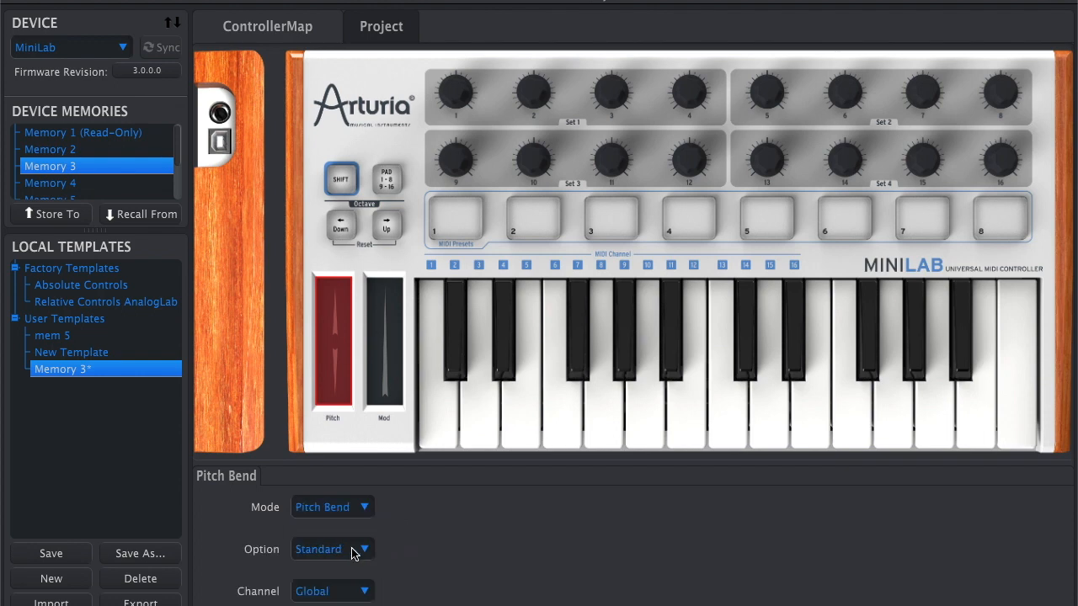
click(332, 549)
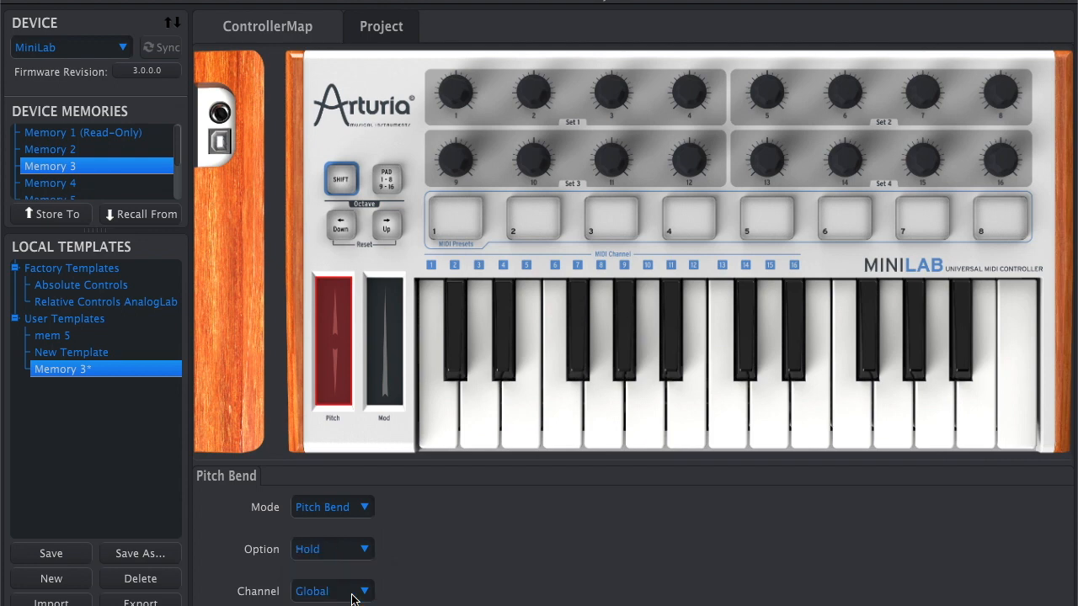
mouse_move(468, 517)
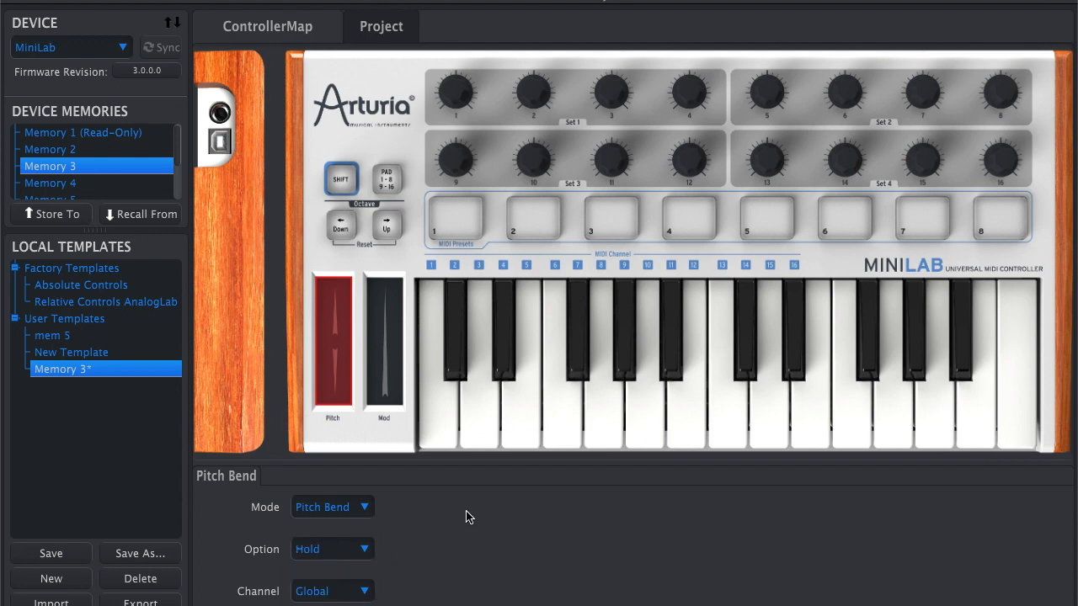
mouse_move(461, 506)
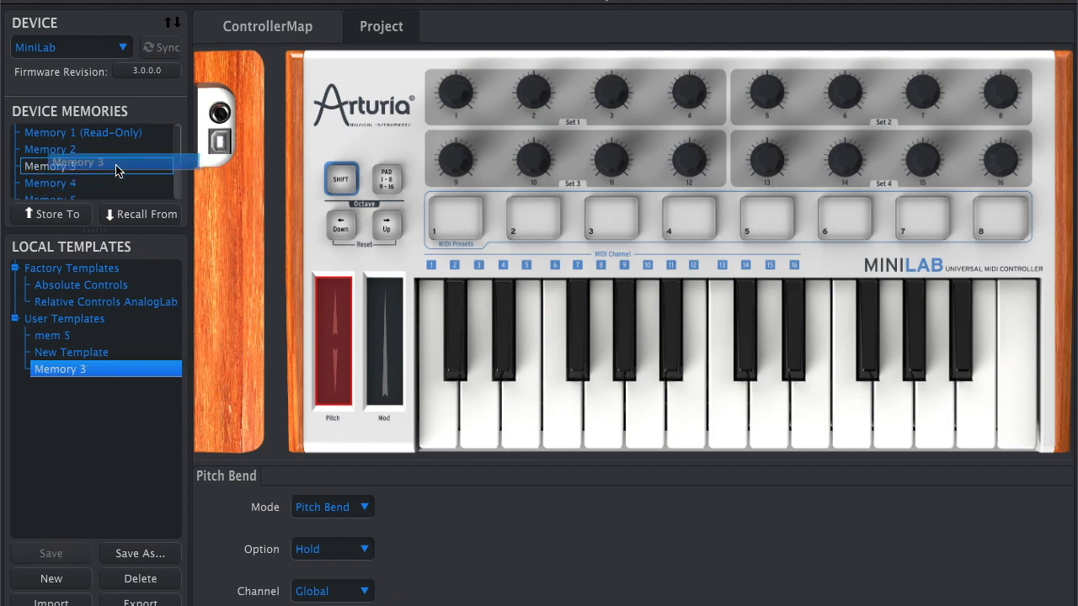
click(62, 166)
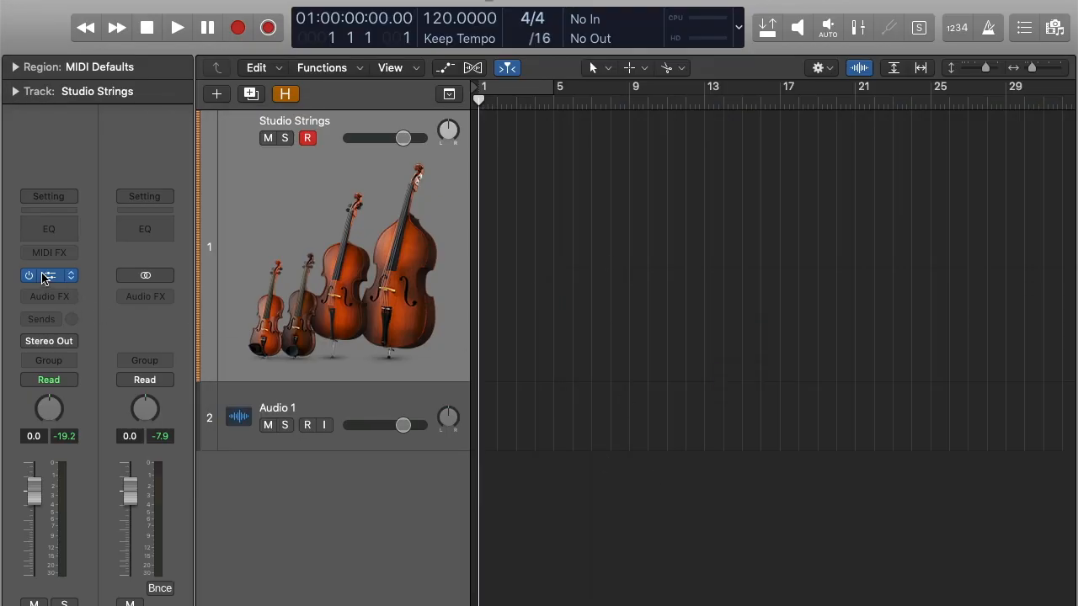
Step: Bring up the MIDI Environment on the Click & Ports layer
click(49, 276)
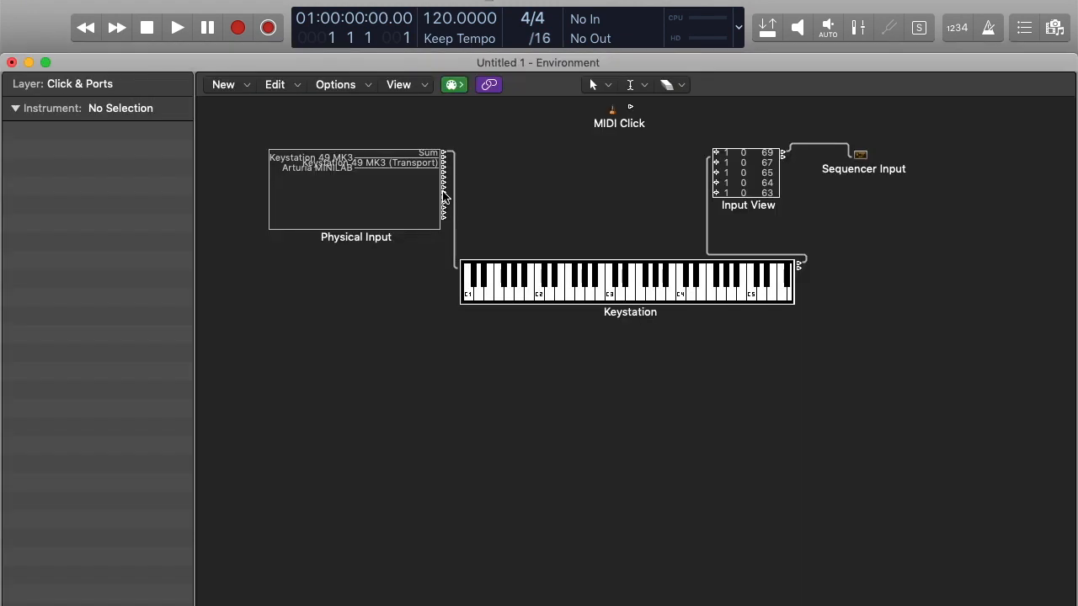
mouse_move(407, 175)
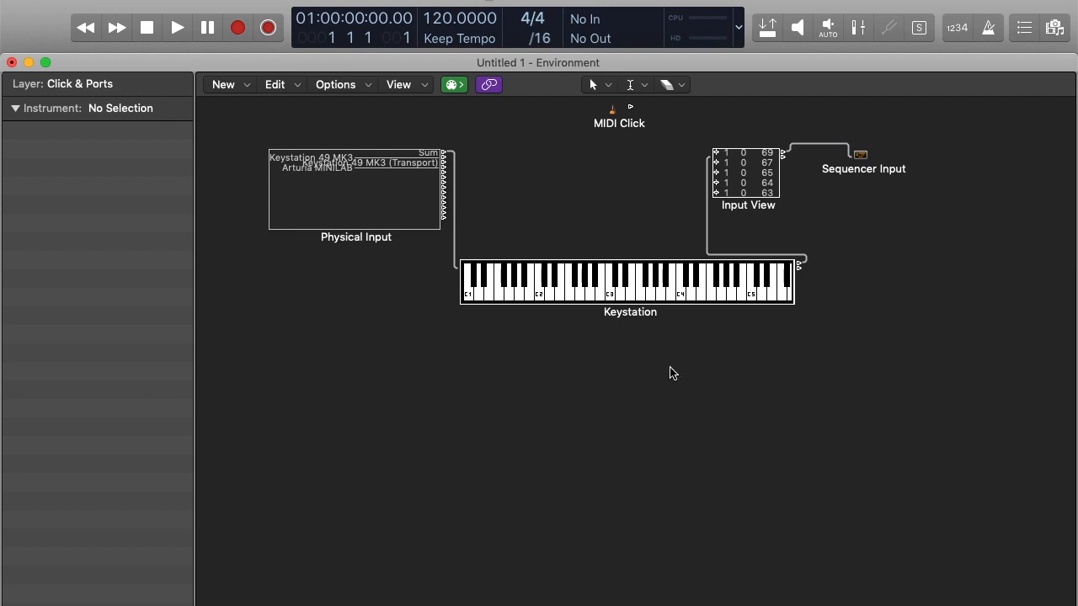
mouse_move(670, 372)
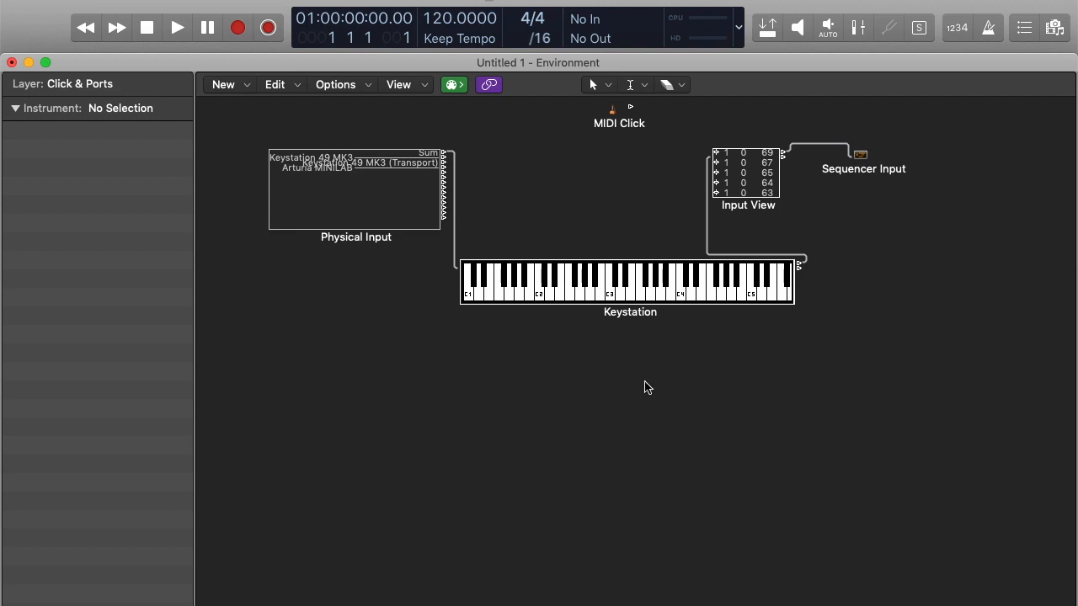
mouse_move(636, 335)
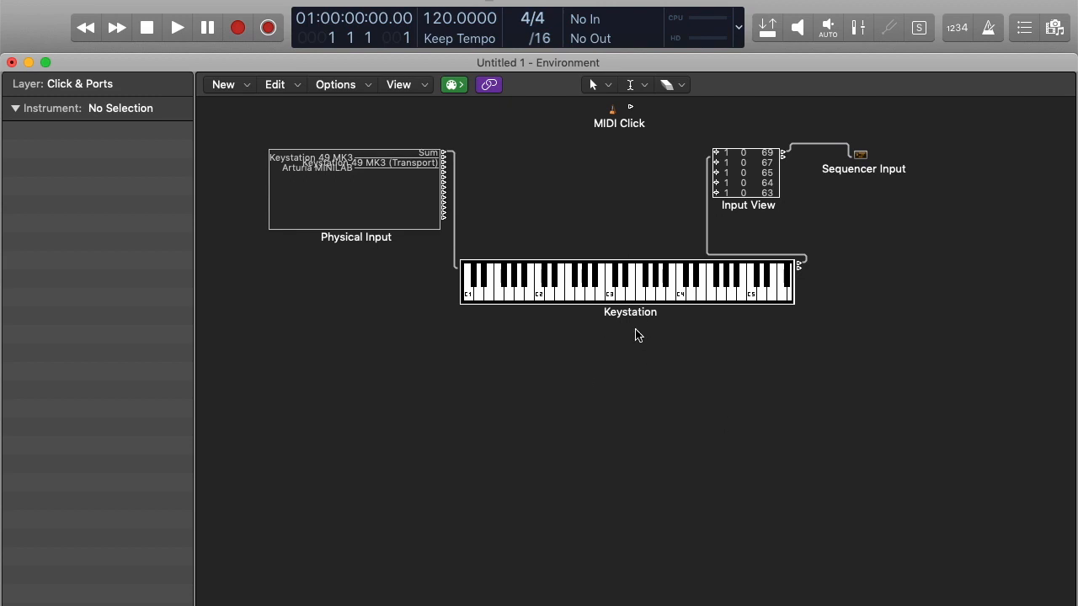
mouse_move(630, 341)
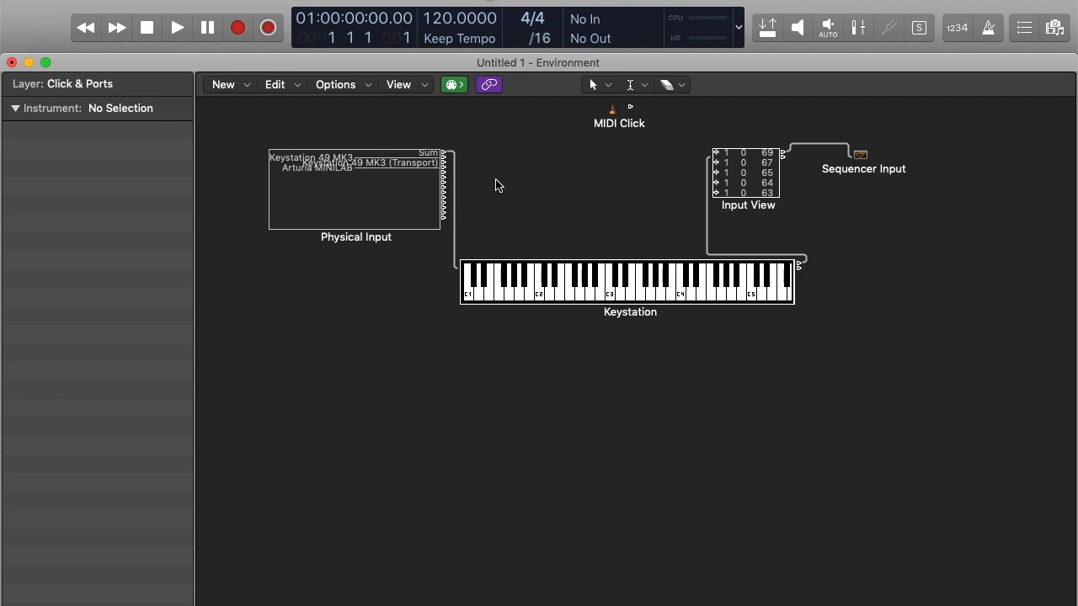
Step: Add a new Transformer object and have its condition match only Pitchbend events
click(223, 84)
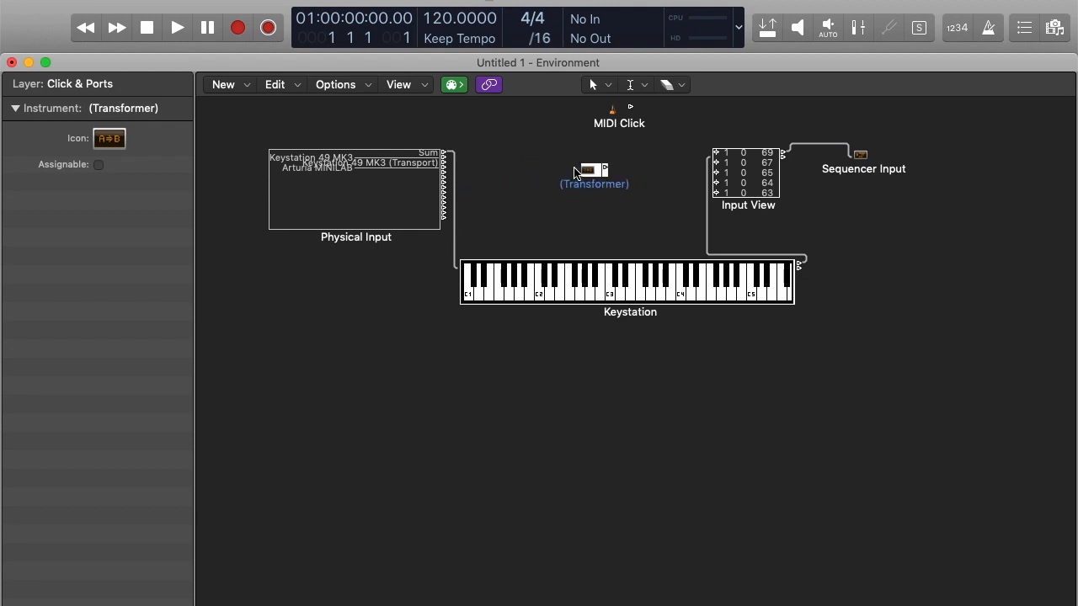
mouse_move(589, 178)
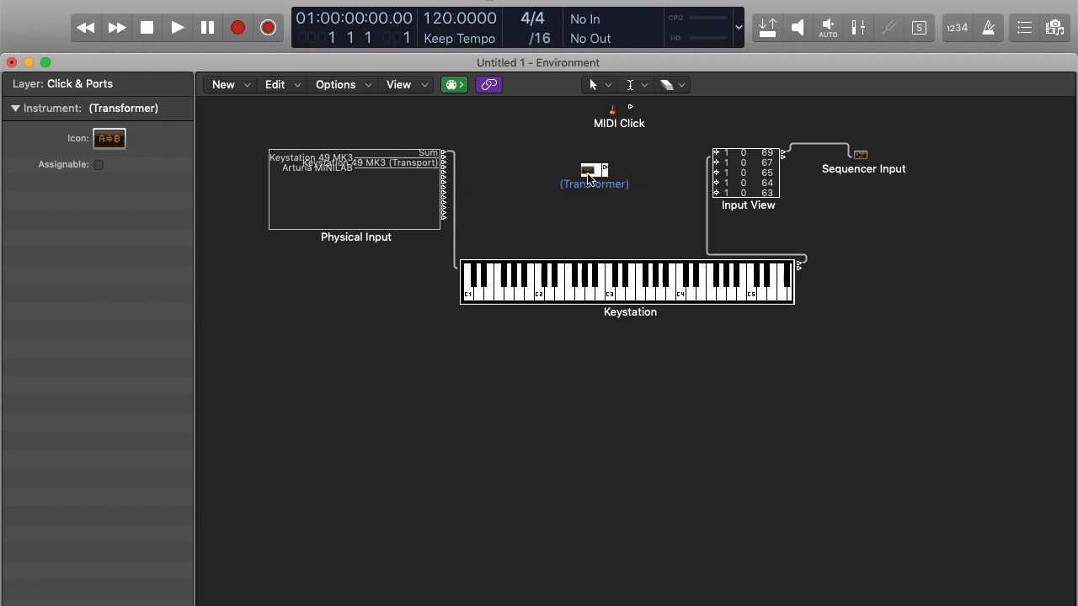
double_click(592, 172)
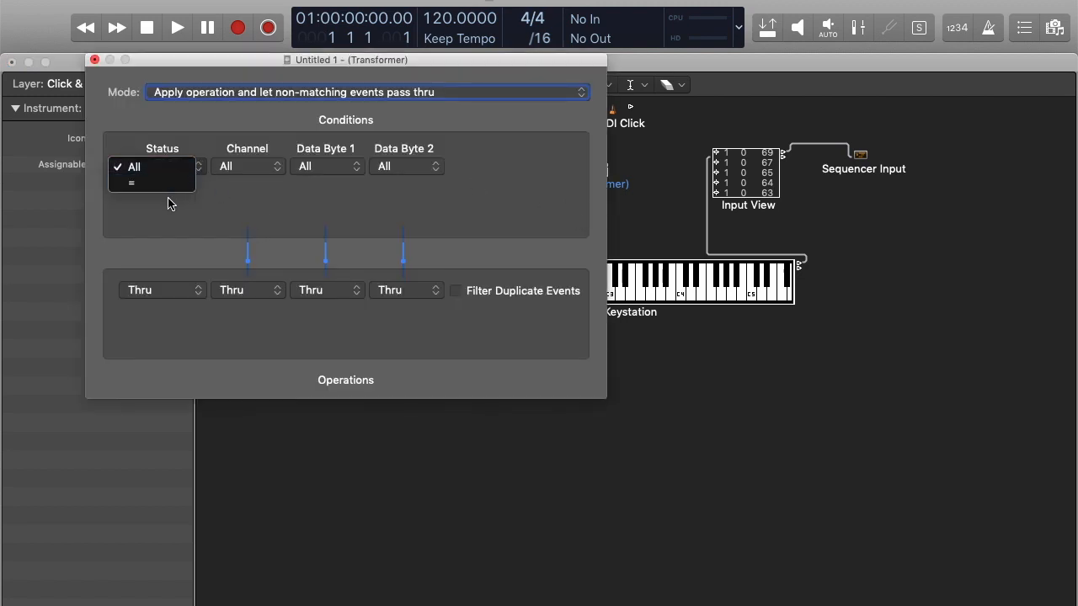
click(151, 166)
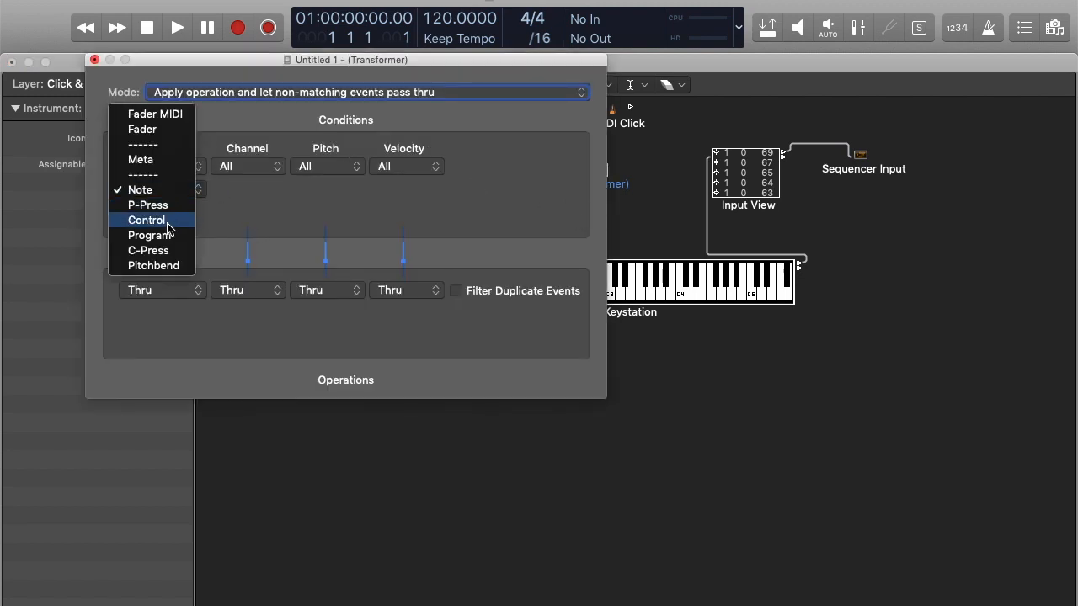
mouse_move(154, 266)
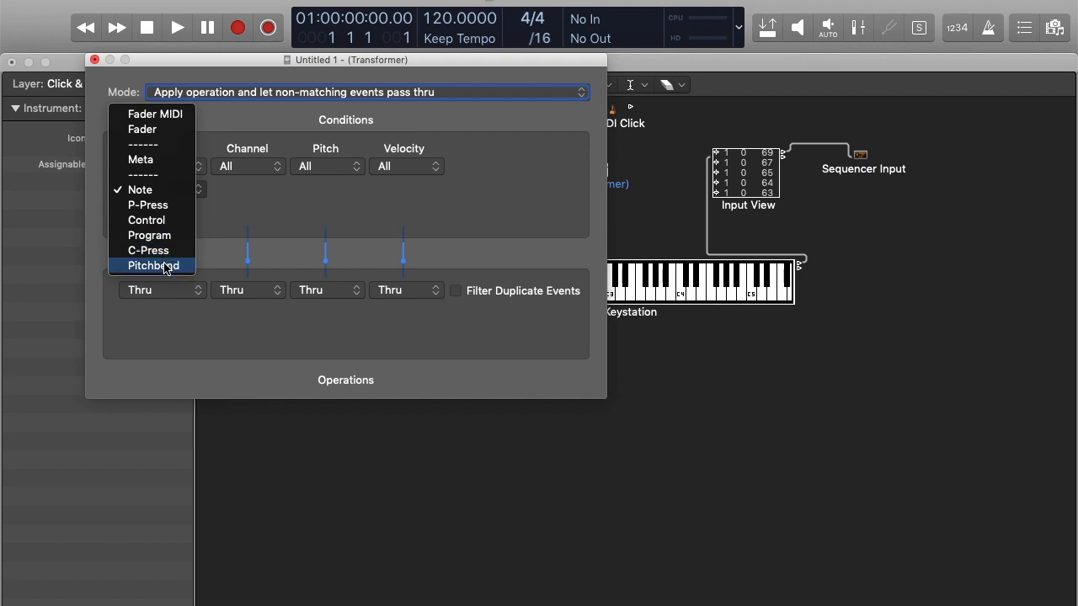
click(152, 266)
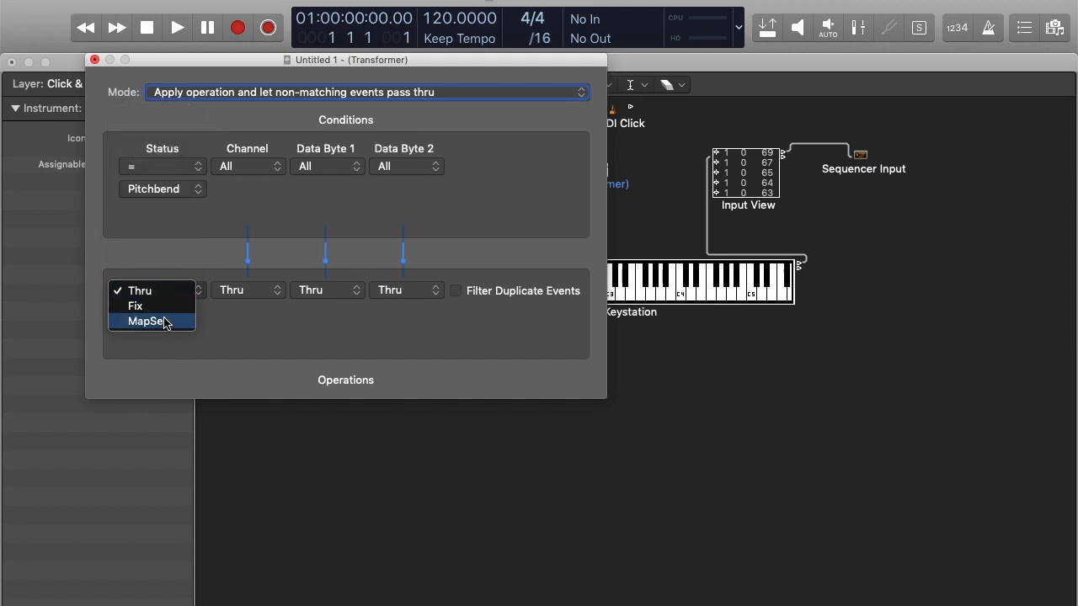
Step: Fix the output status to Control and Data Byte 1 to 11, then close the settings
click(150, 319)
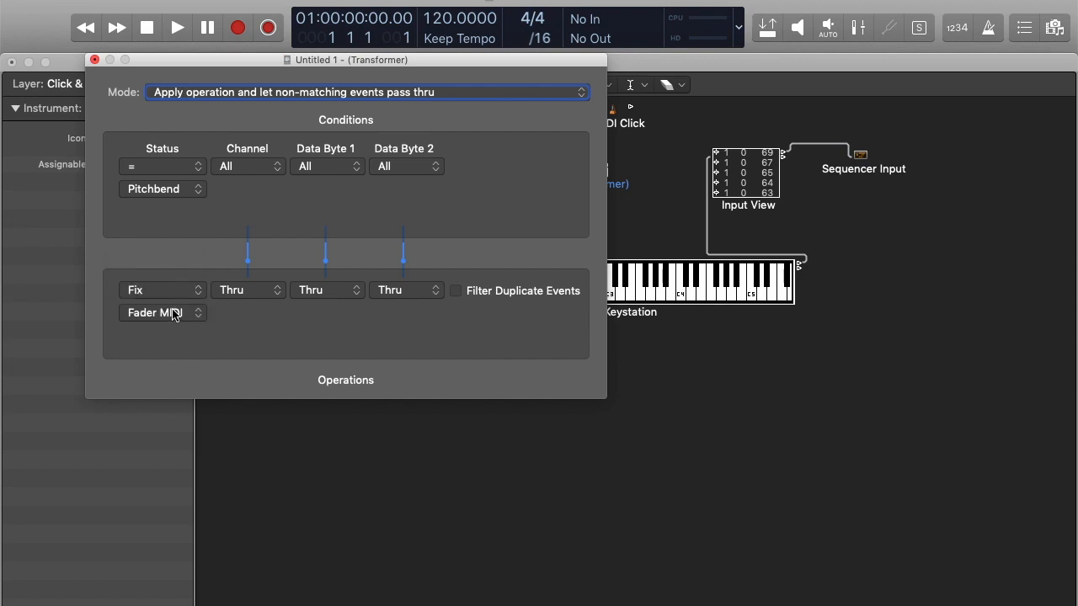
click(162, 311)
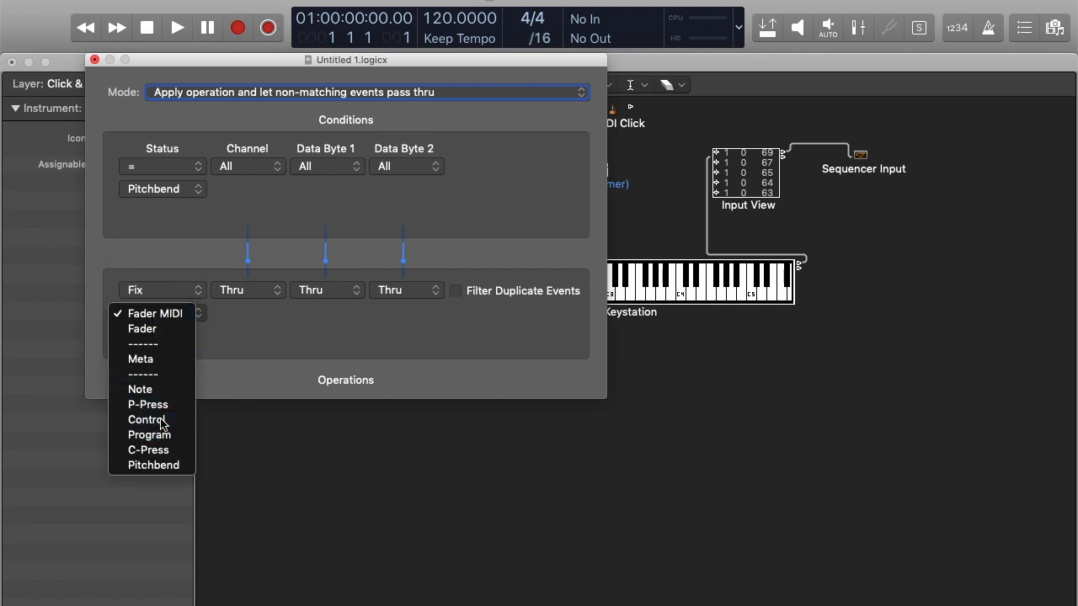
click(148, 419)
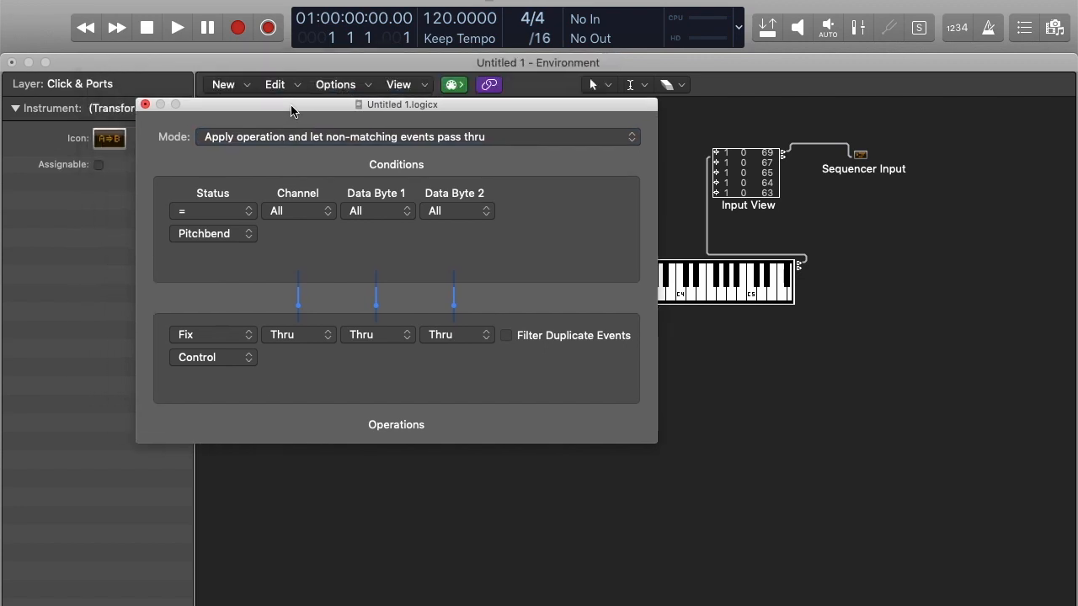
mouse_move(729, 53)
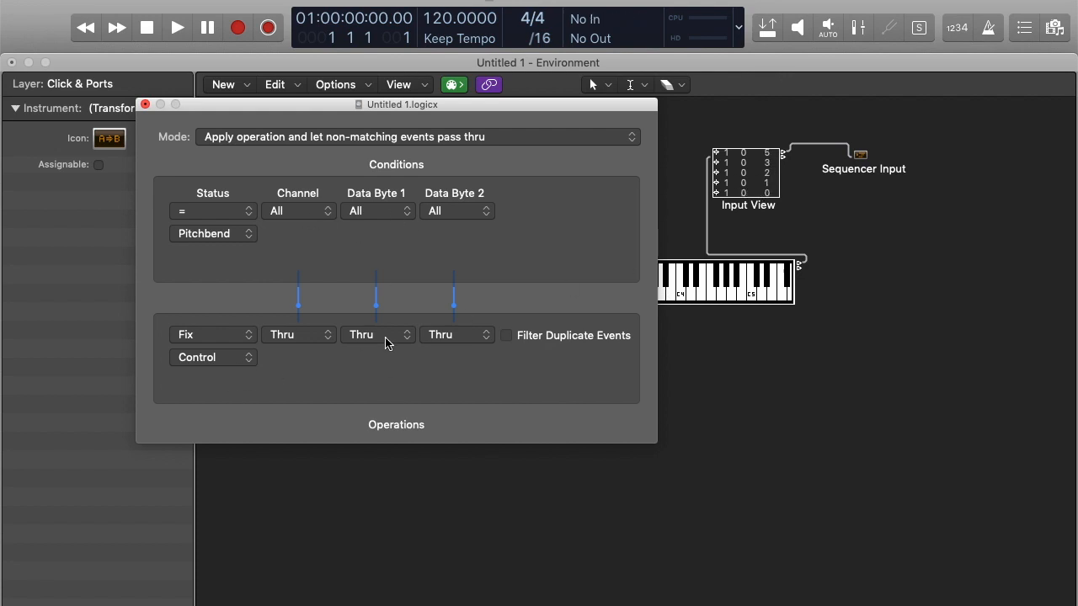
click(377, 334)
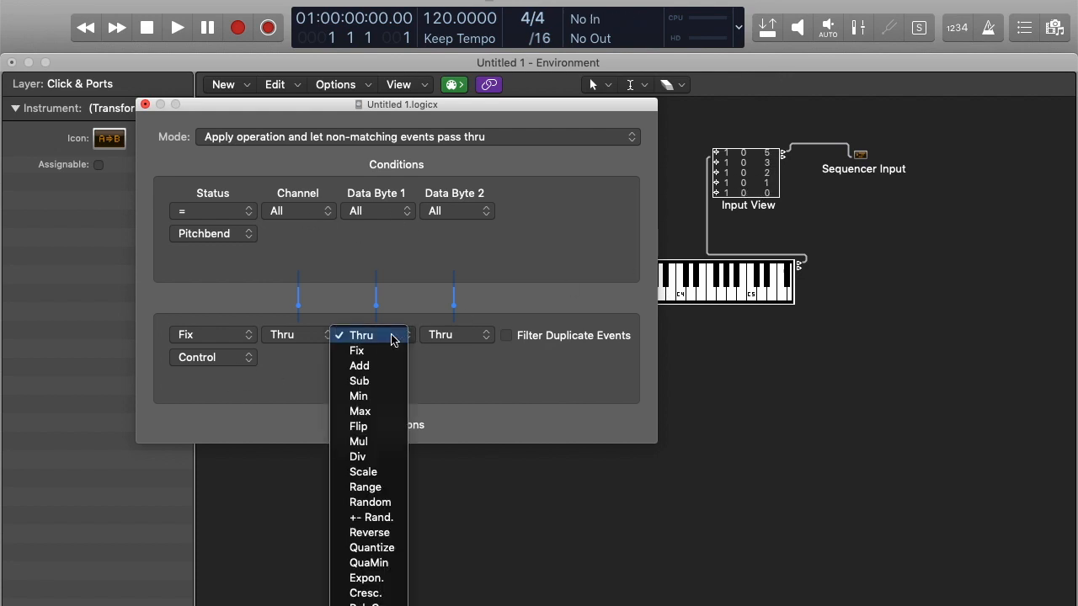
click(357, 350)
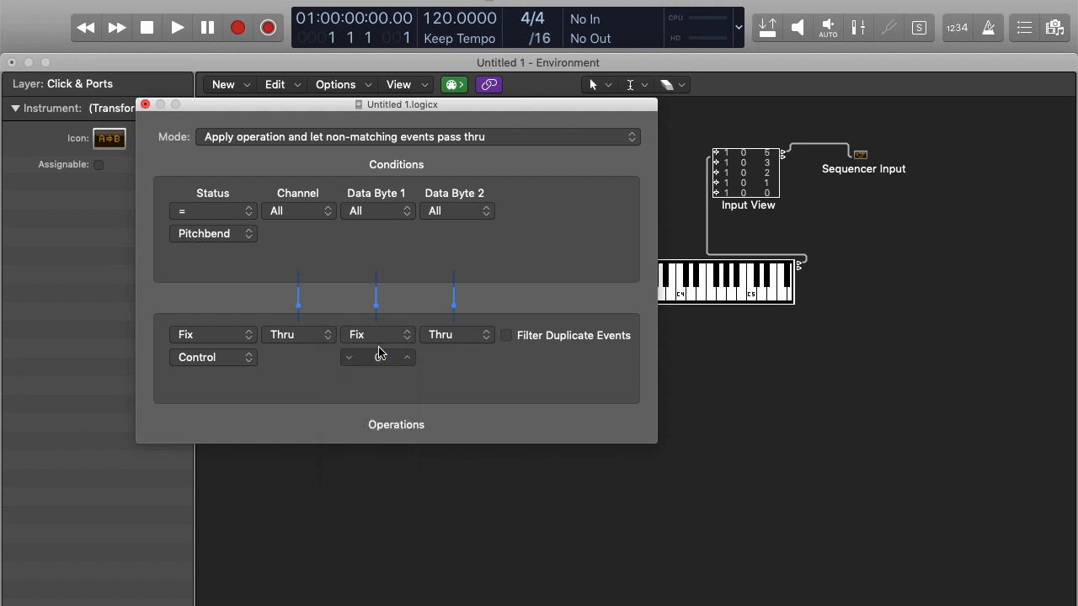
click(377, 357)
text(11)
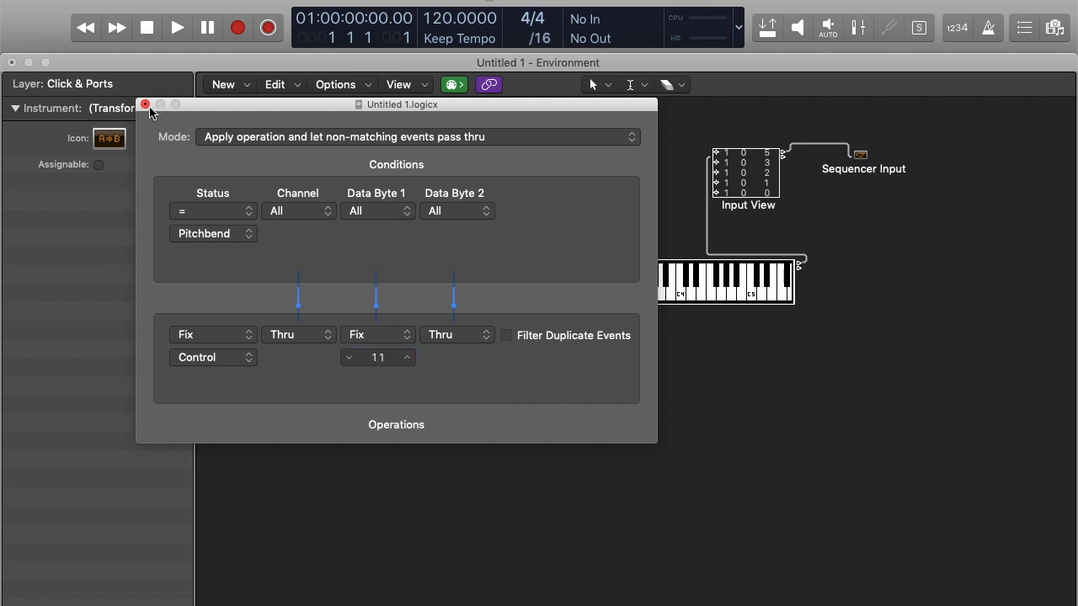
click(148, 112)
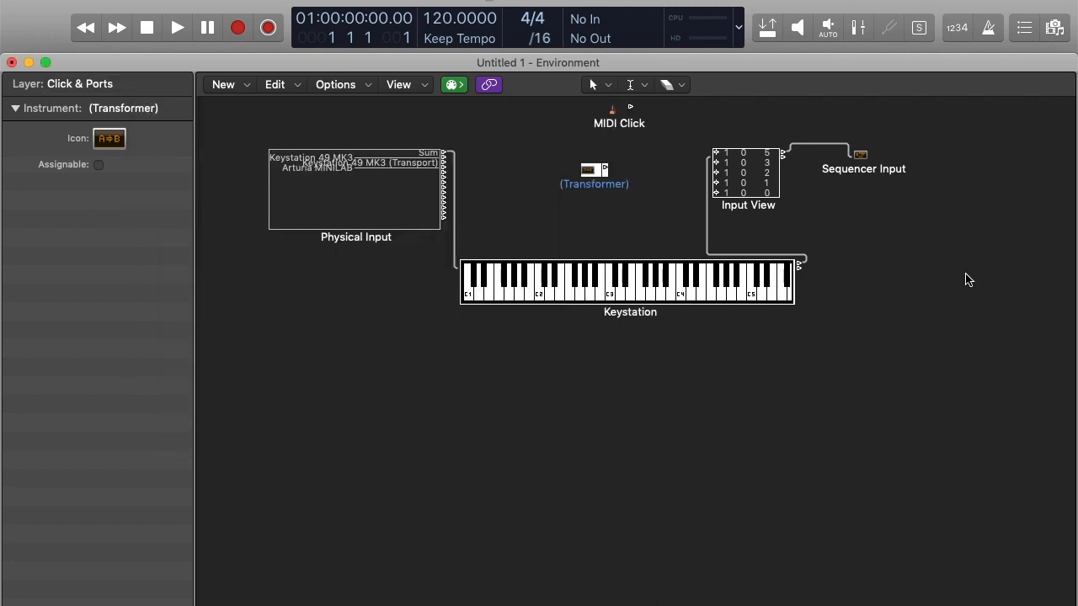
mouse_move(470, 187)
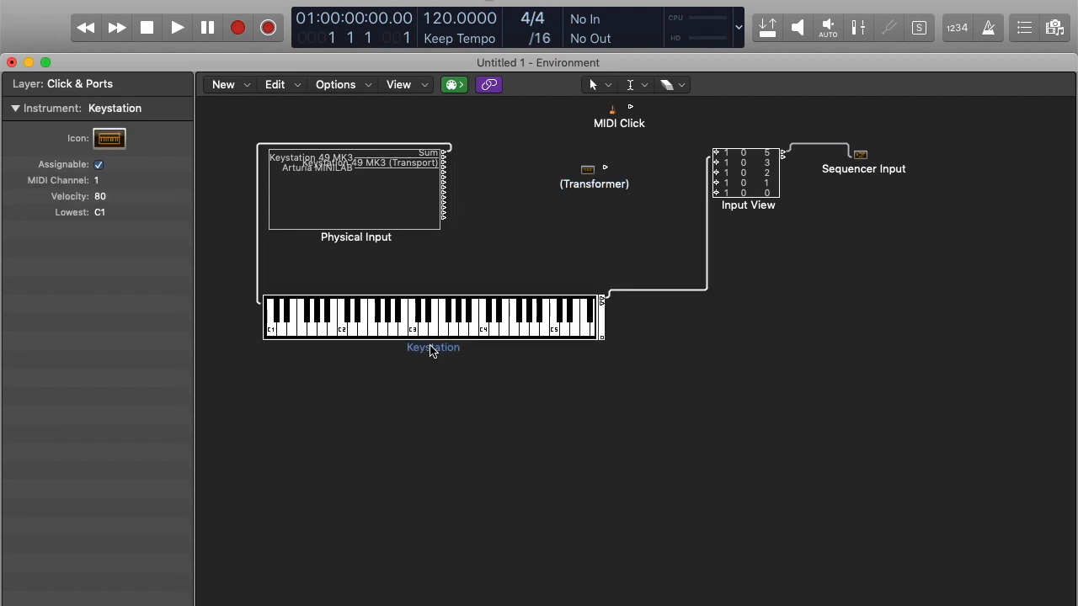
mouse_move(717, 278)
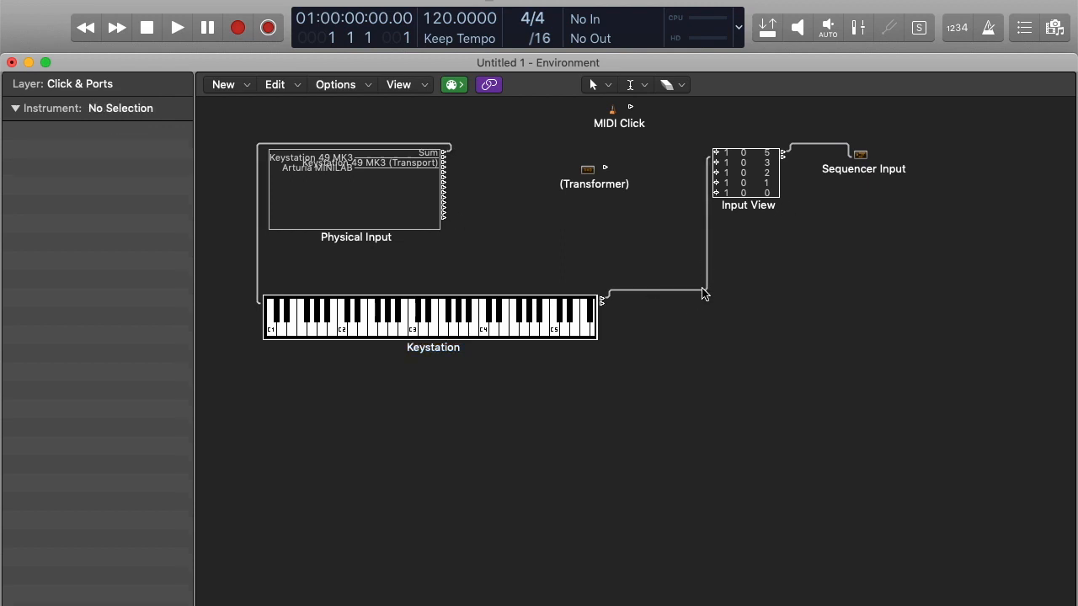
Step: Cable the Keystation object's output into the Transformer and return to the main window
drag(704, 293, 603, 256)
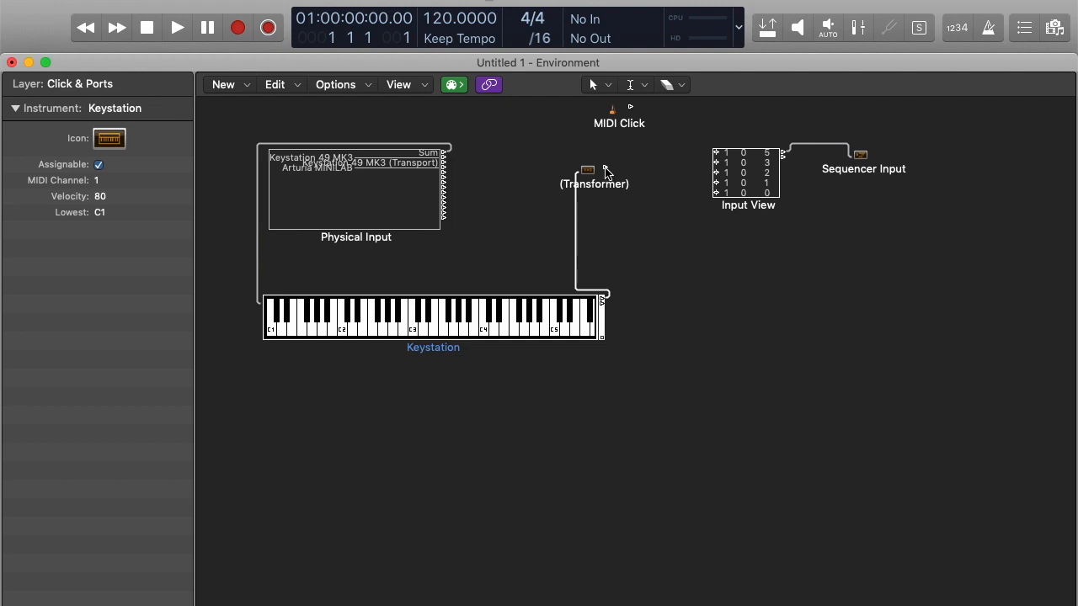
click(586, 170)
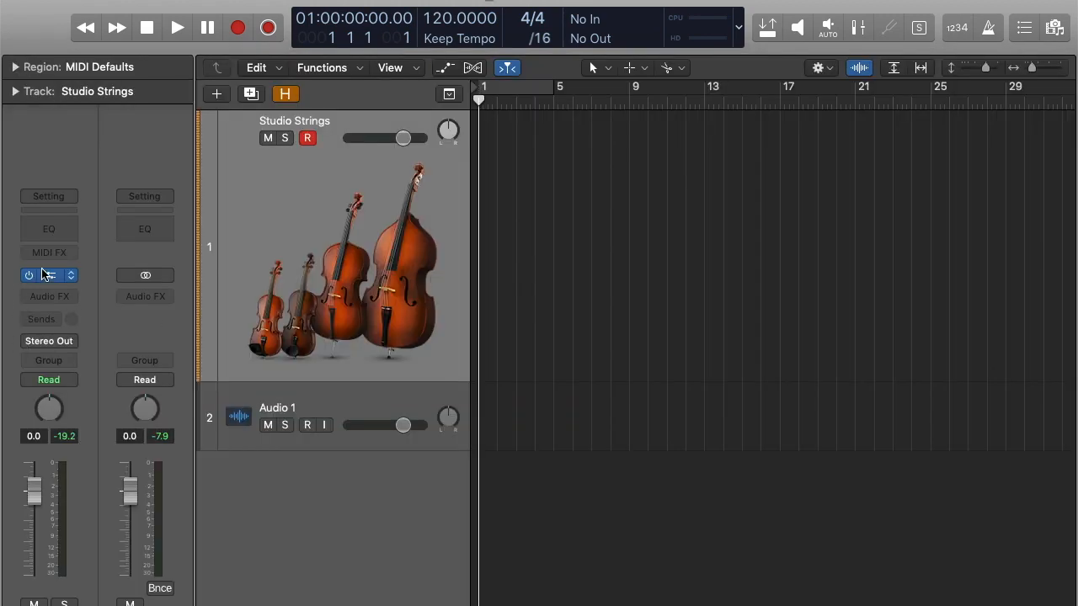
Step: Bring up the Spitfire Studio Strings Celli patch in Kontakt from the track's instrument slot
click(47, 276)
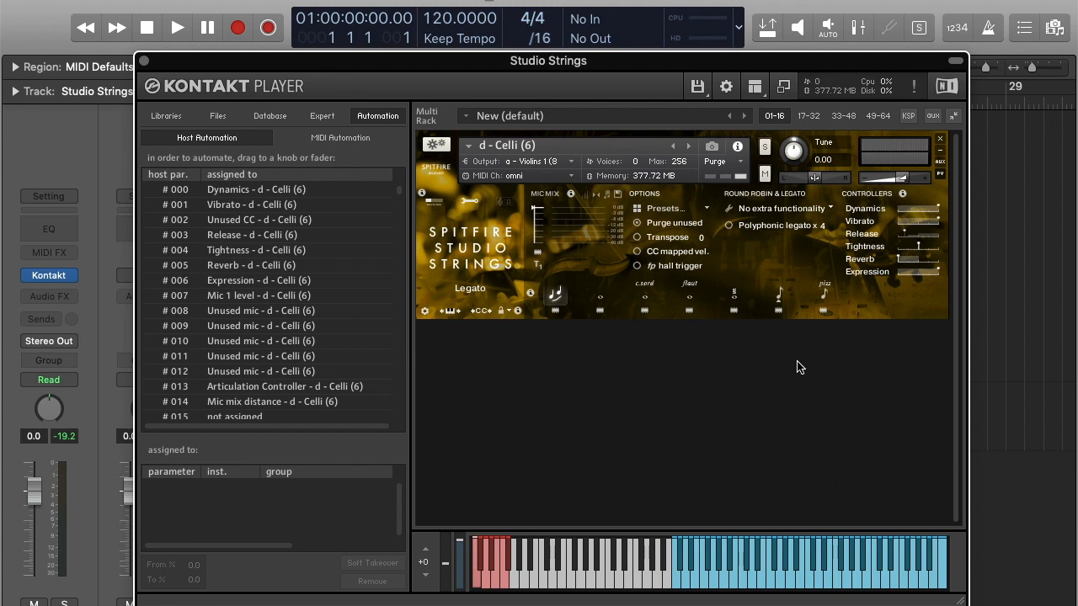
mouse_move(806, 364)
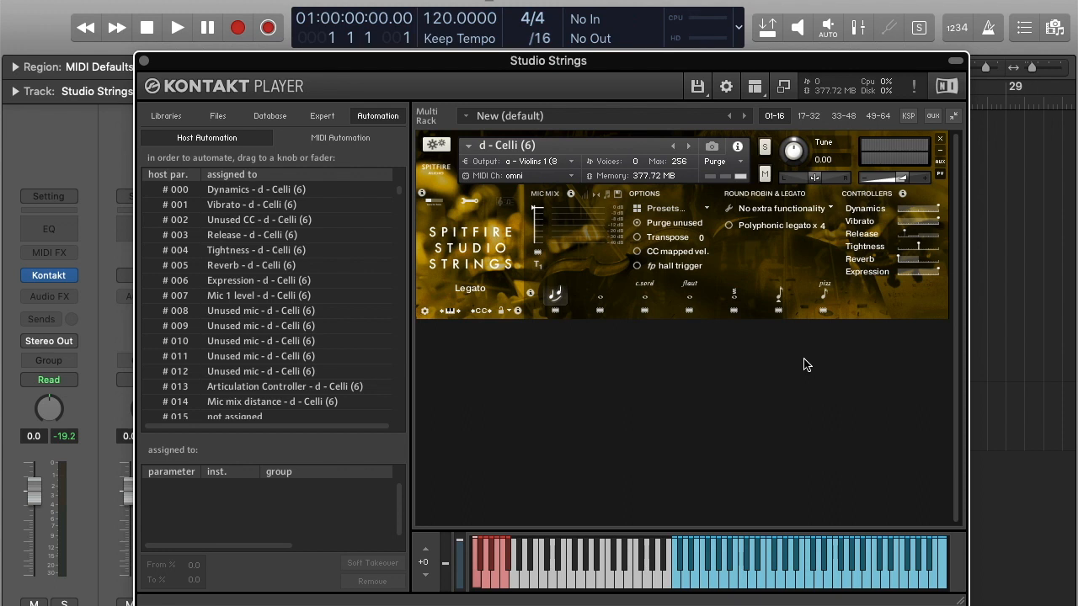
mouse_move(492, 245)
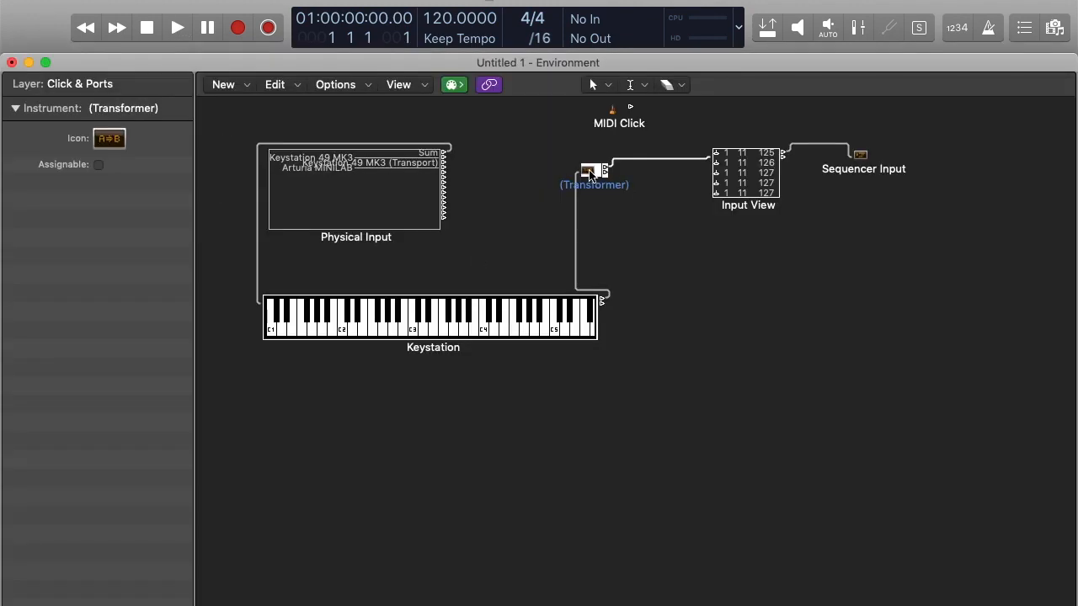
Step: Revisit the Transformer settings to confirm the fixed controller value of 11
double_click(591, 166)
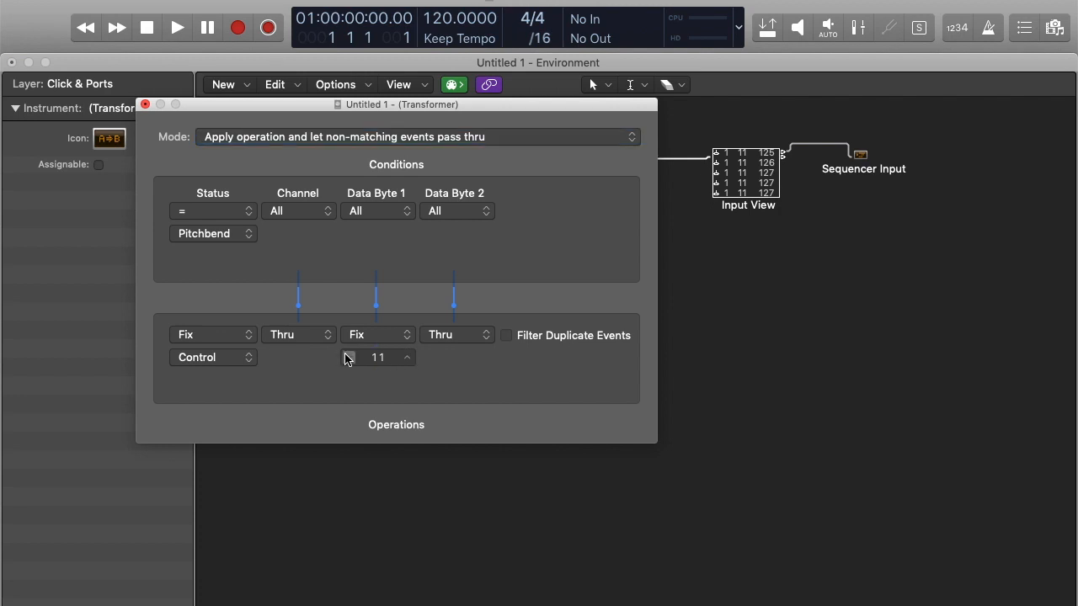
mouse_move(377, 328)
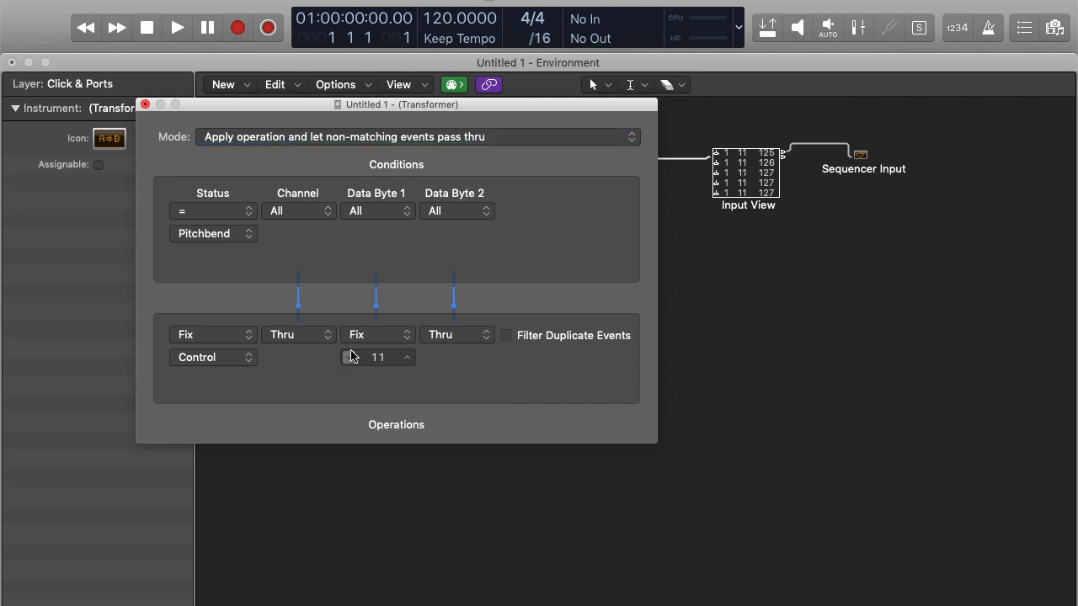
click(347, 360)
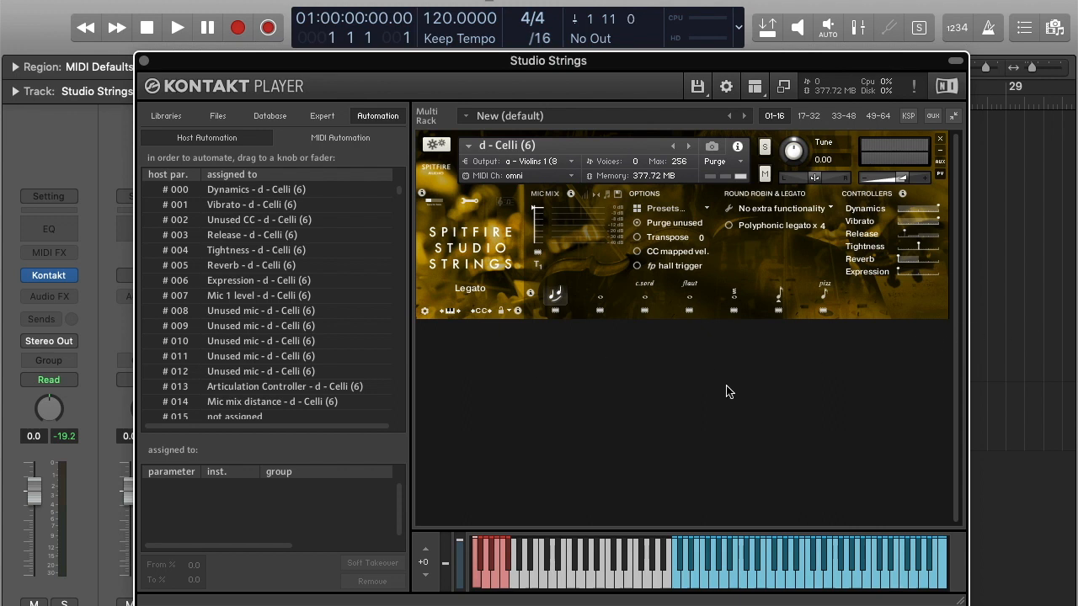
mouse_move(977, 323)
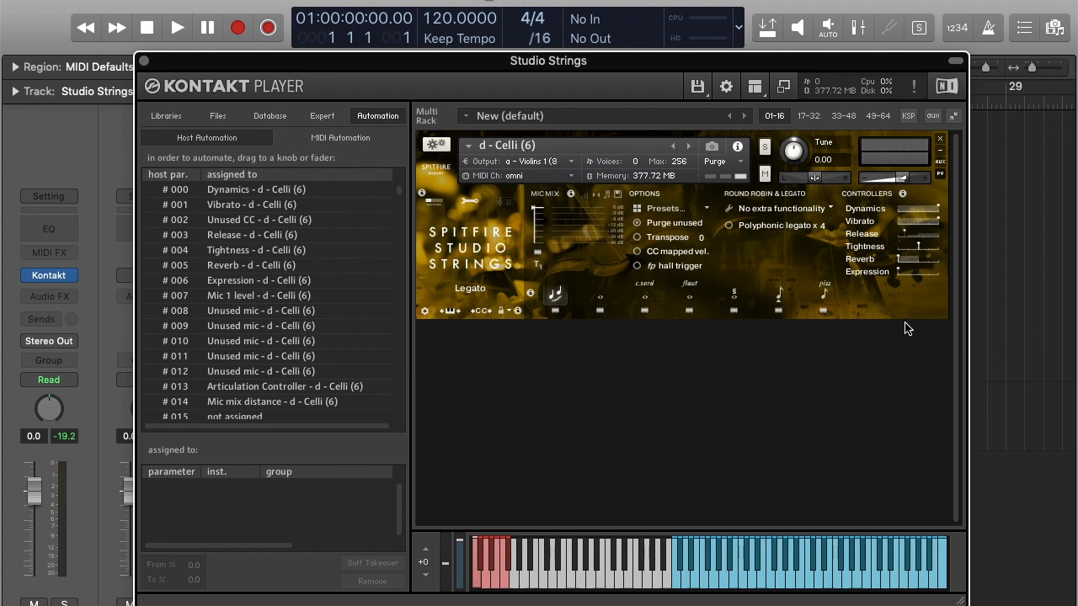
mouse_move(853, 357)
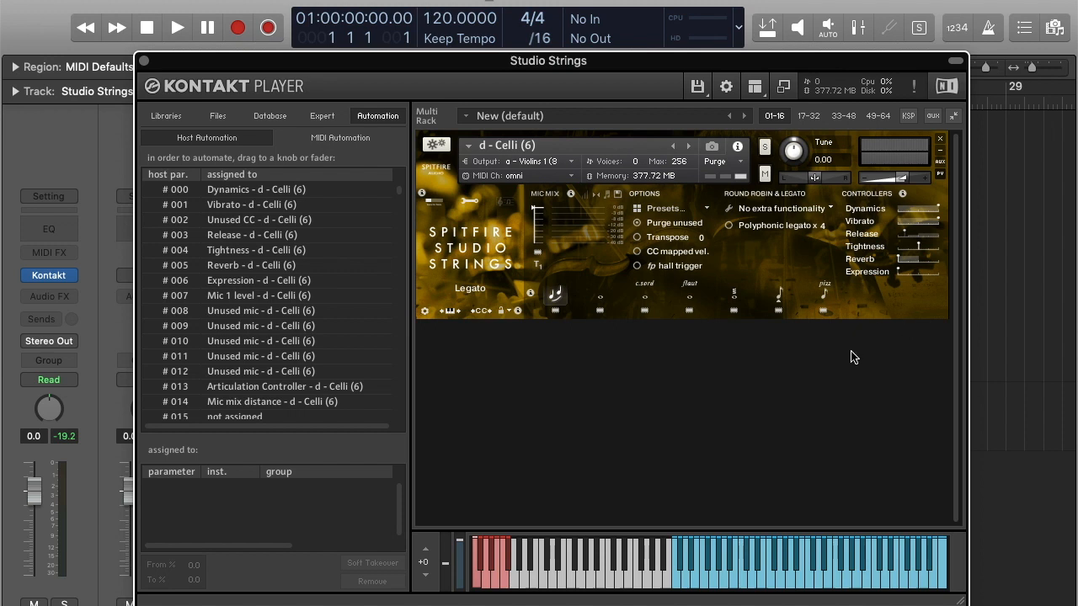
mouse_move(820, 374)
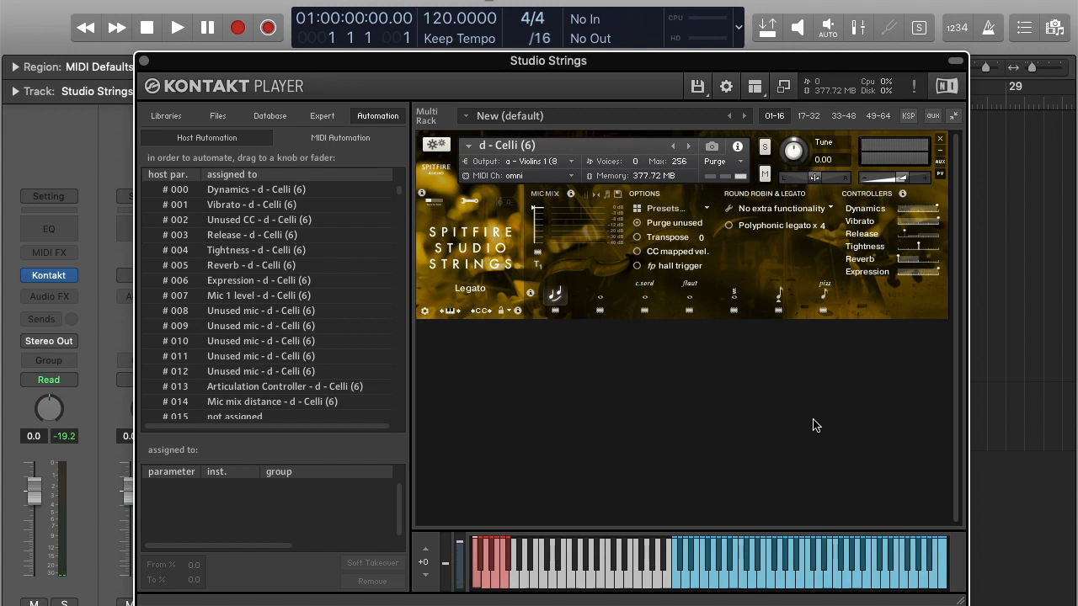
mouse_move(786, 424)
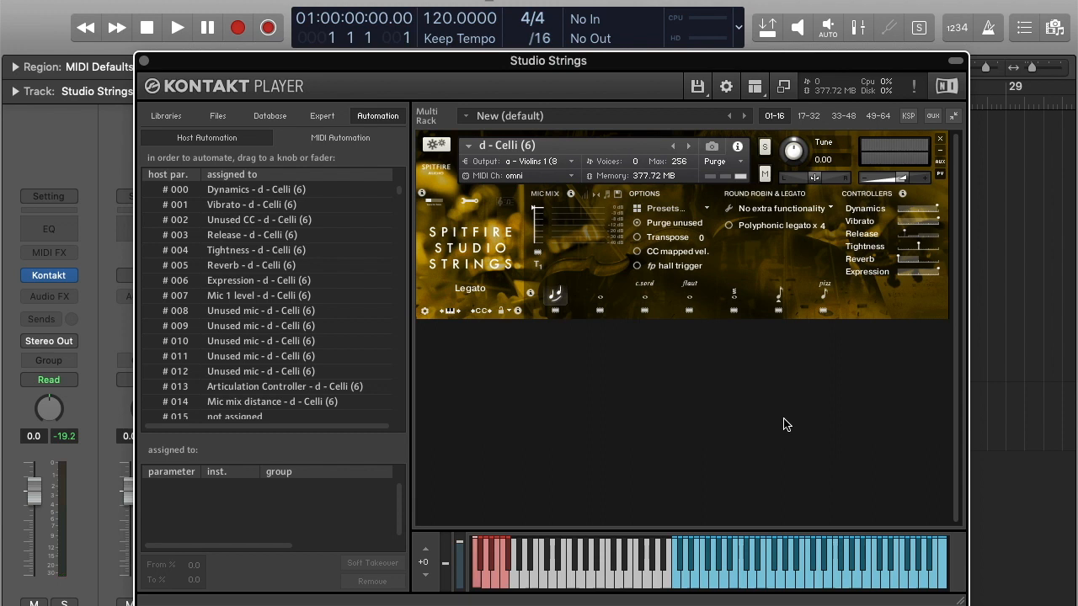
mouse_move(800, 438)
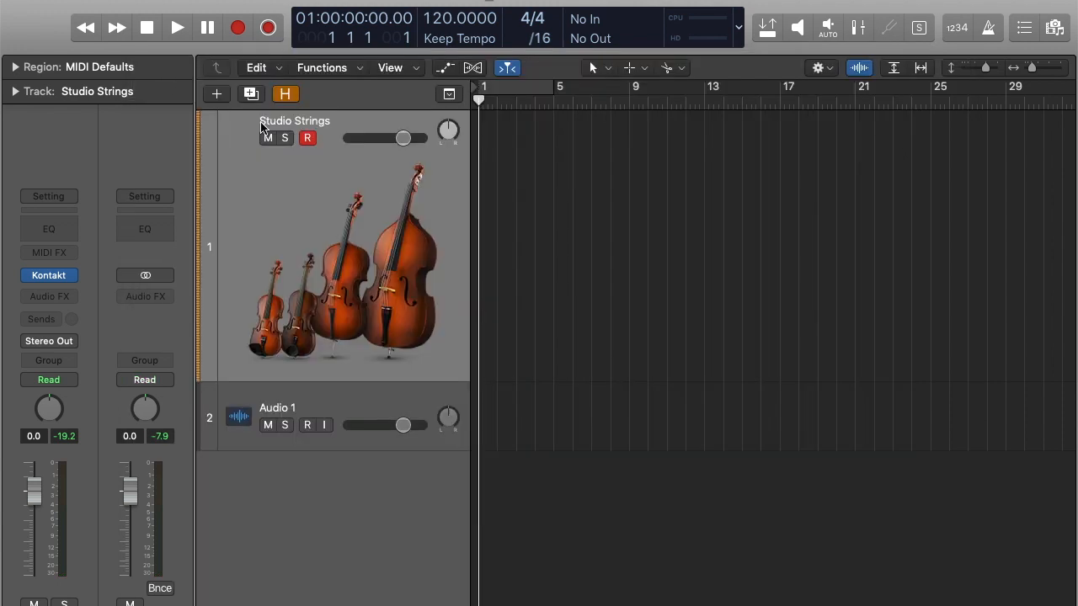
mouse_move(774, 250)
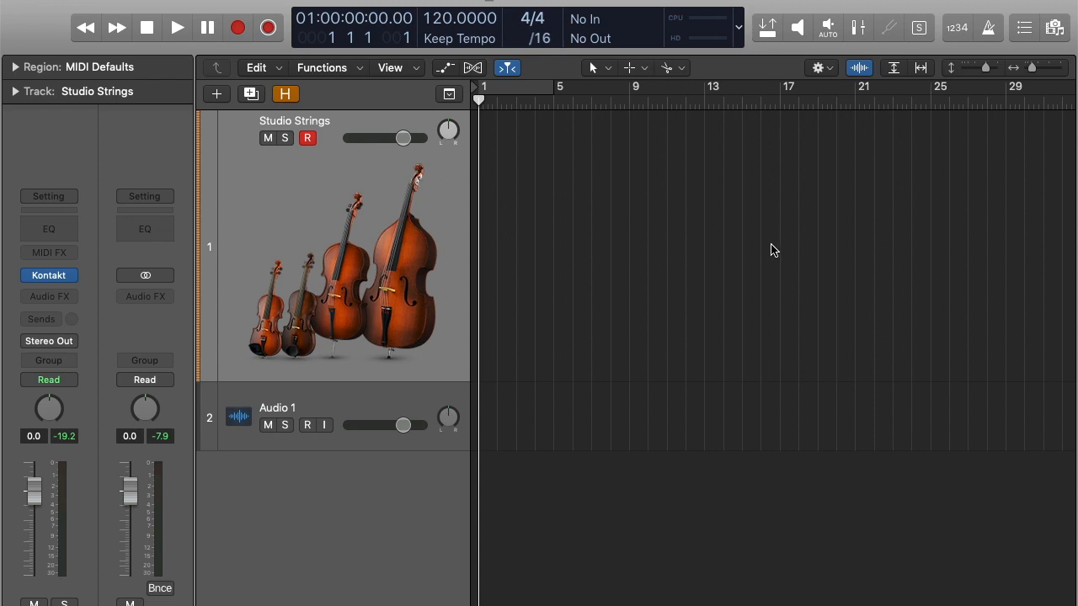
mouse_move(765, 248)
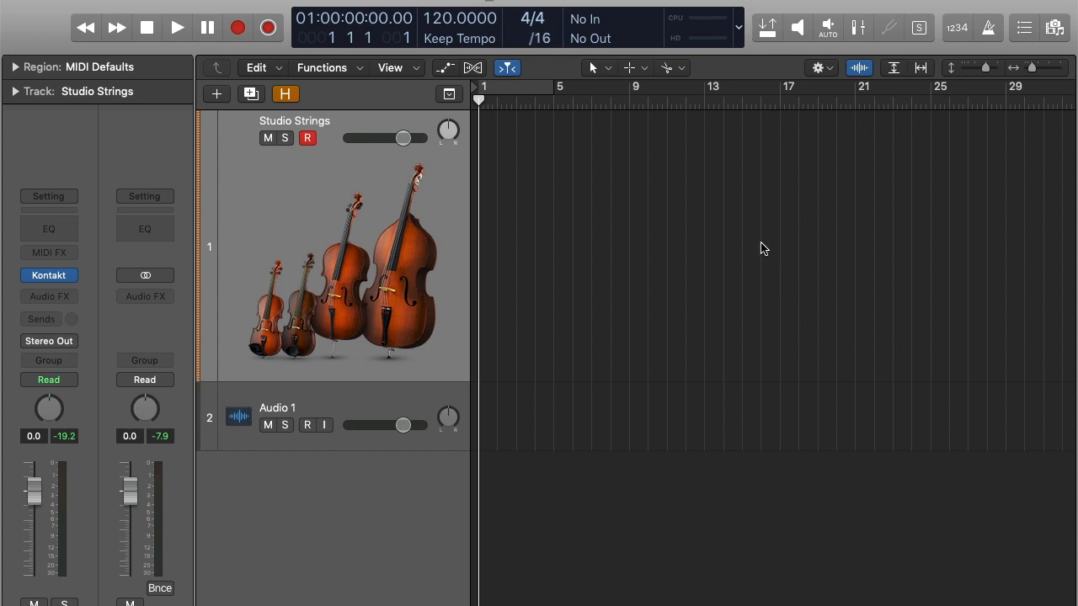
mouse_move(719, 281)
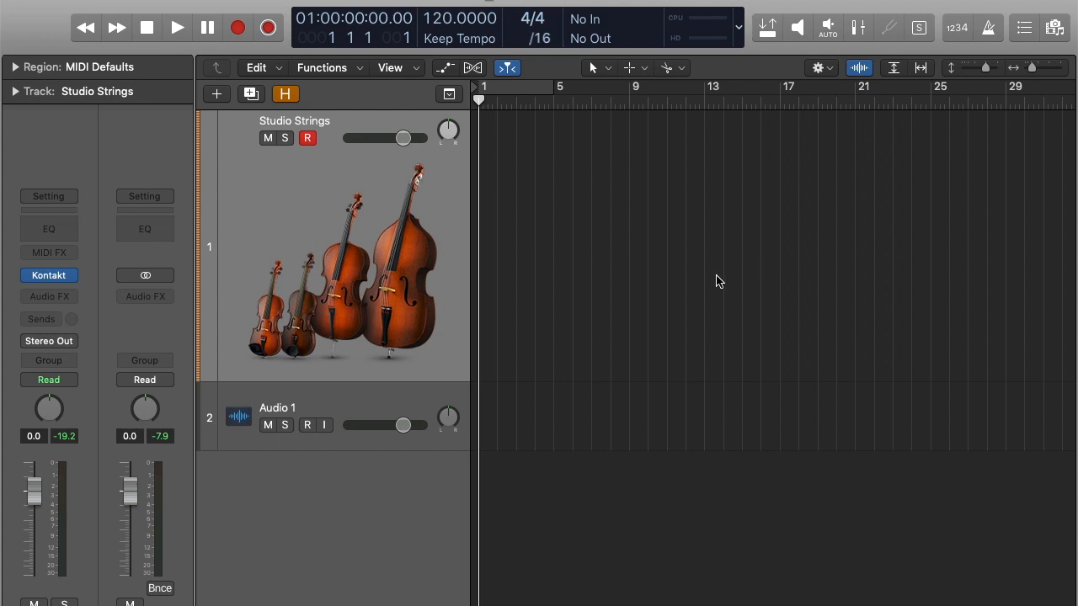